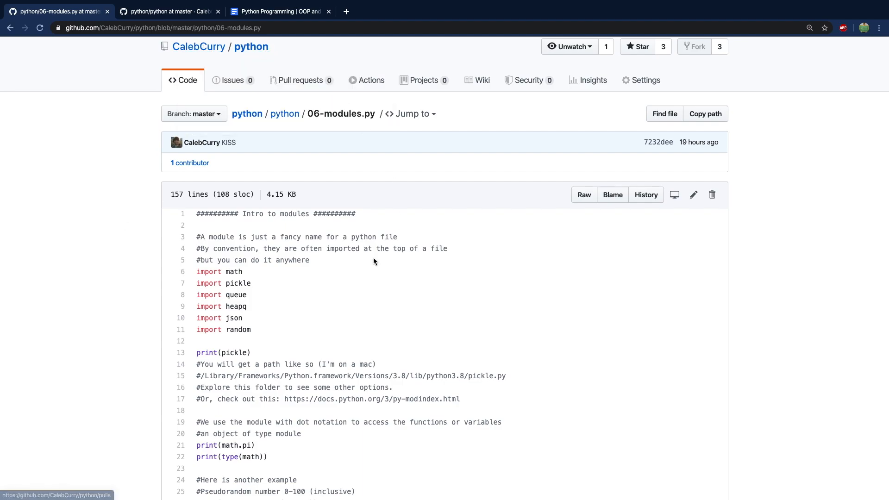
{"action": "mouse_move", "coordinate": [197, 234]}
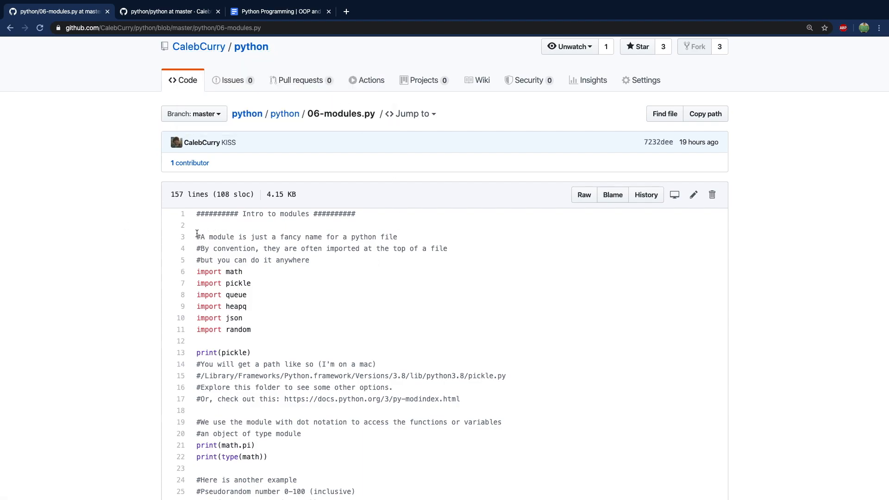
Step: Go up to the repository's python folder and open utils.py to view stats_range
{"action": "scroll", "scroll_direction": "up", "scroll_amount": 3}
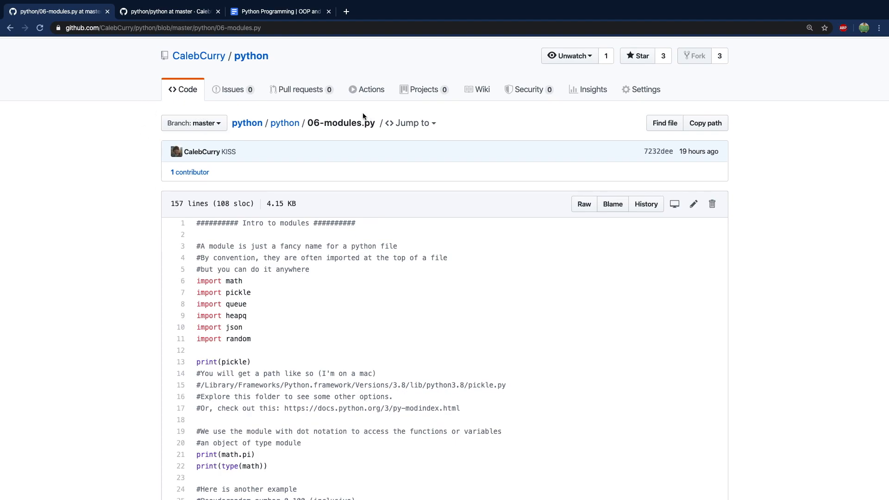
{"action": "left_click", "coordinate": [285, 123]}
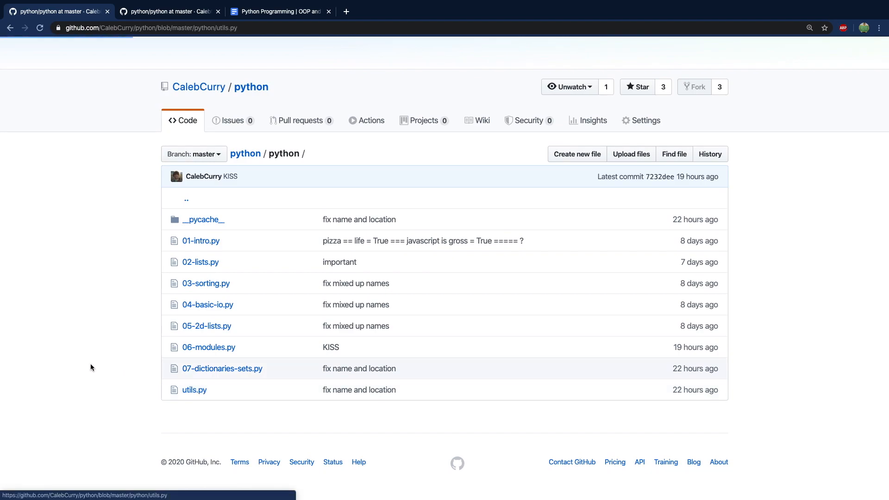
{"action": "left_click", "coordinate": [194, 390]}
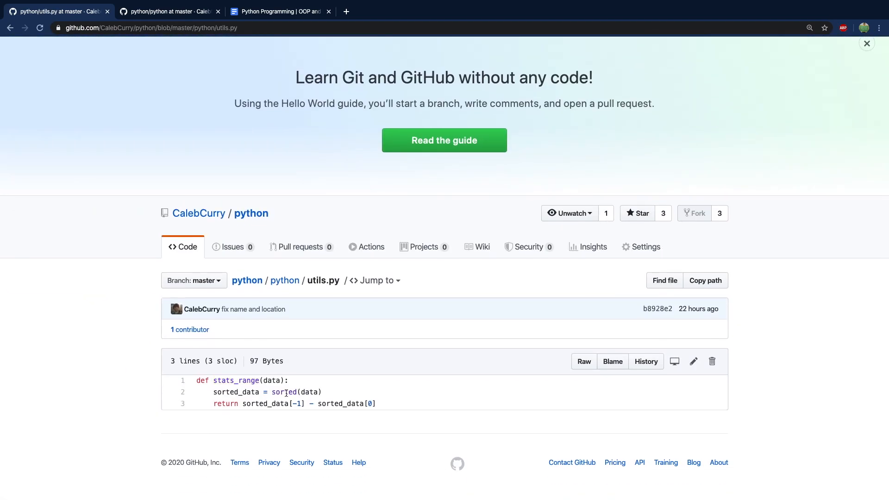
{"action": "mouse_move", "coordinate": [396, 394]}
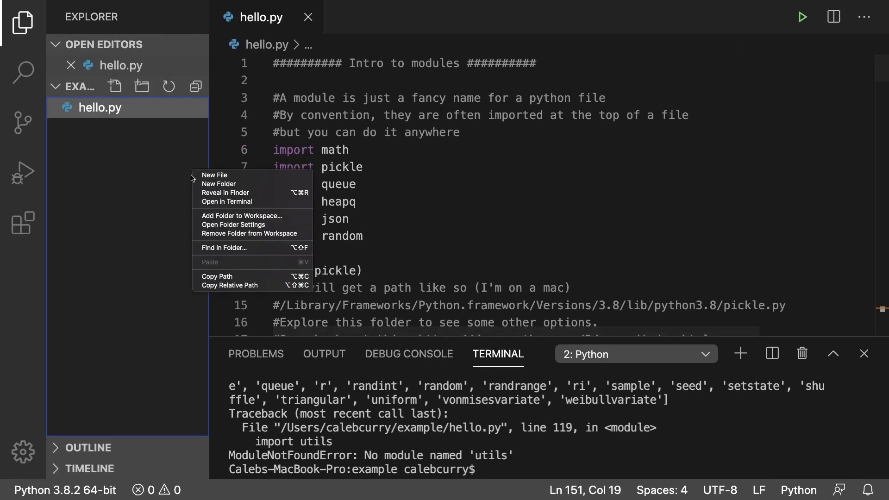
Step: Create a new file named utils.py holding the stats_range function, then return to hello.py
{"action": "left_click", "coordinate": [215, 175]}
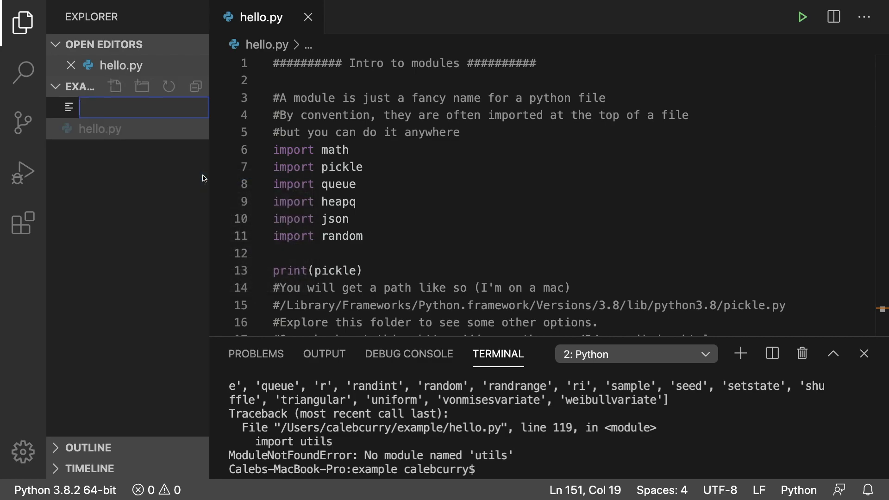
{"action": "type", "text": "utils.py"}
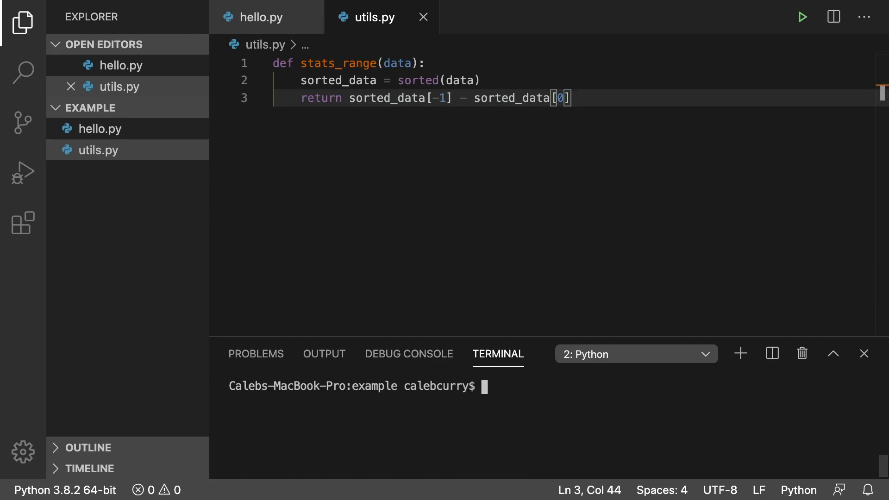
{"action": "left_click", "coordinate": [260, 17]}
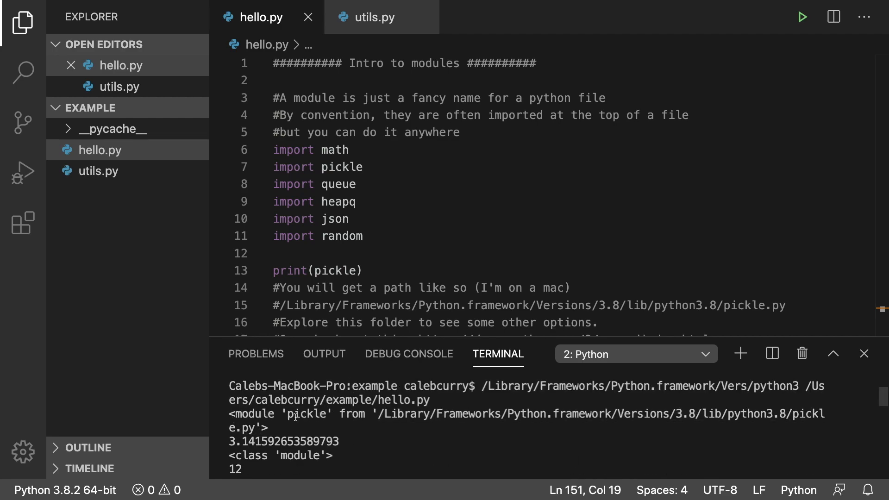
{"action": "mouse_move", "coordinate": [379, 323]}
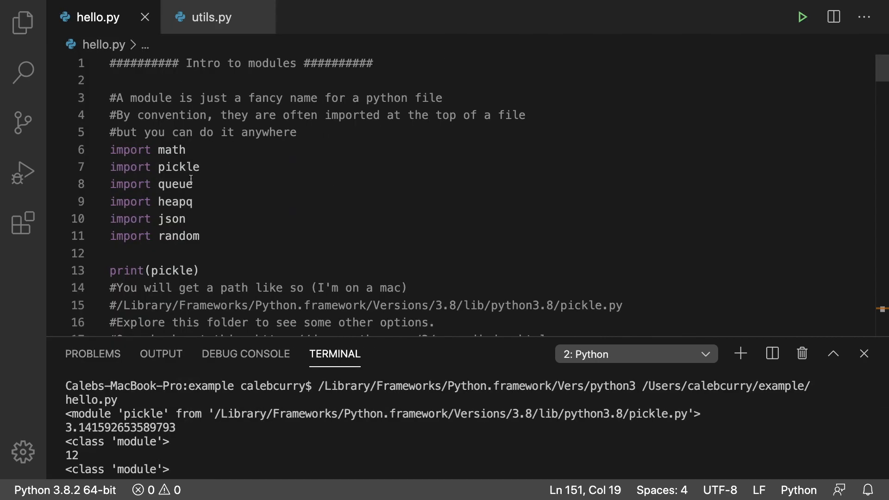
{"action": "mouse_move", "coordinate": [261, 203]}
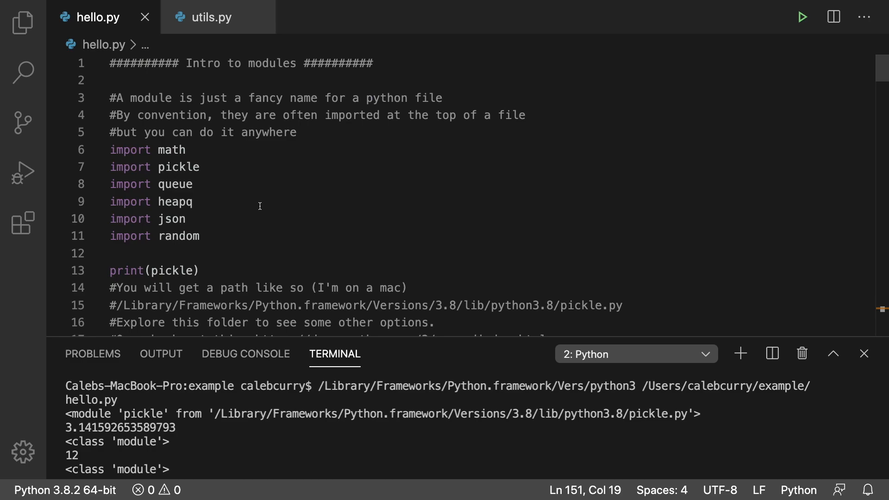
Step: Run hello.py so the terminal prints pickle's file path, pi and the module type
{"action": "left_click", "coordinate": [204, 271]}
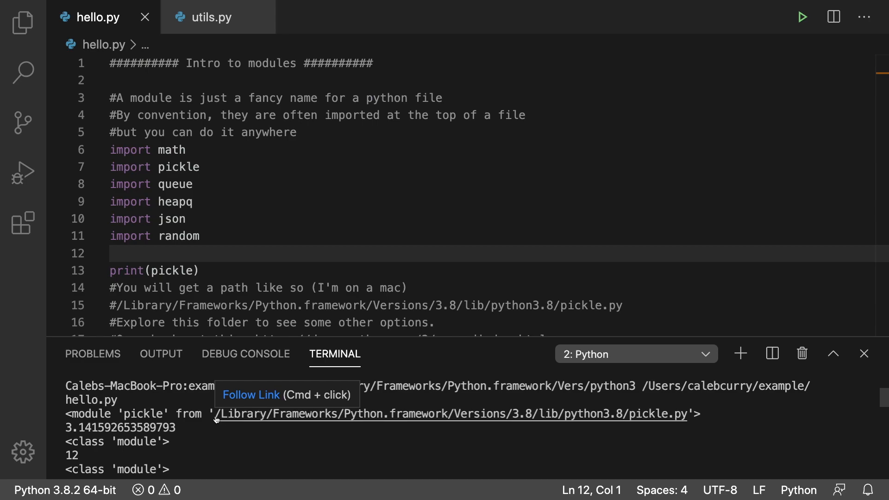
{"action": "mouse_move", "coordinate": [236, 421]}
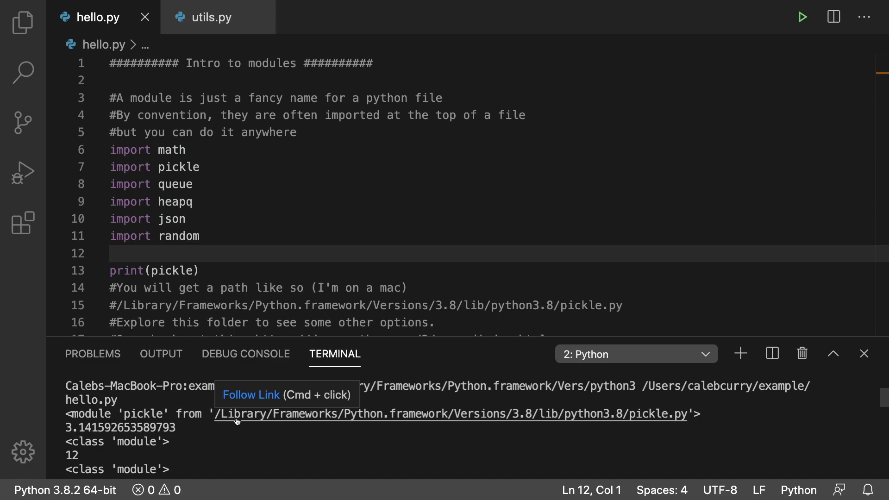
Step: Browse pickle.py's source from the terminal path, close it, and reach the module index URL in hello.py
{"action": "left_click", "coordinate": [449, 413]}
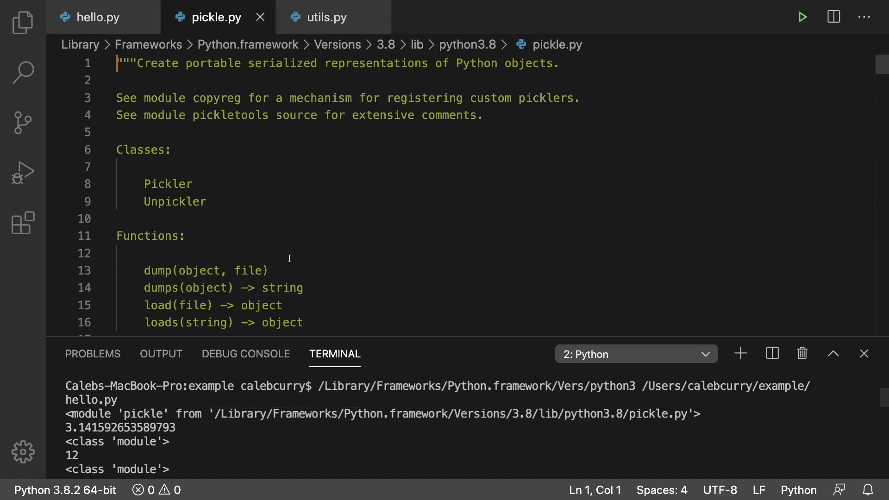
{"action": "scroll", "scroll_direction": "down", "scroll_amount": 3}
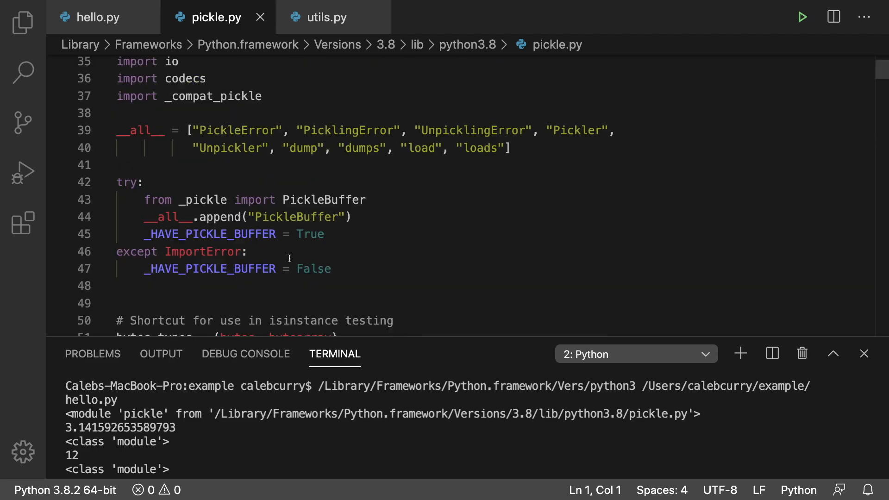
{"action": "scroll", "scroll_direction": "up", "scroll_amount": 3}
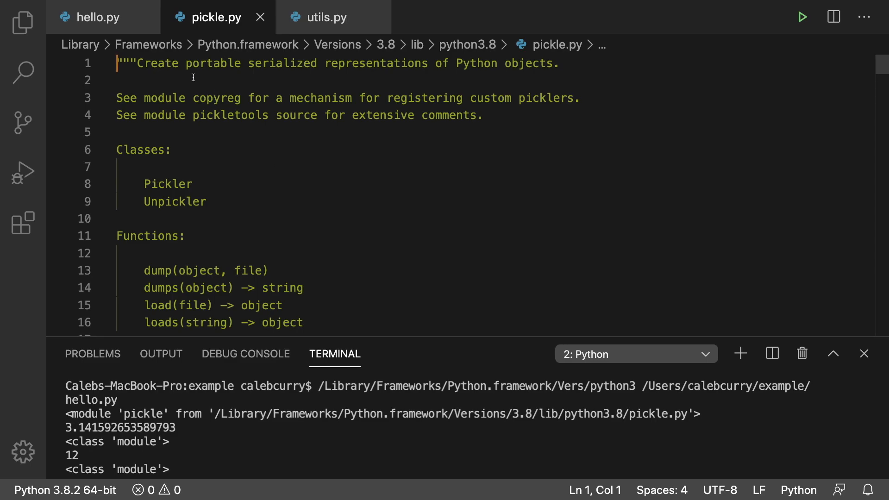
{"action": "left_click", "coordinate": [261, 17]}
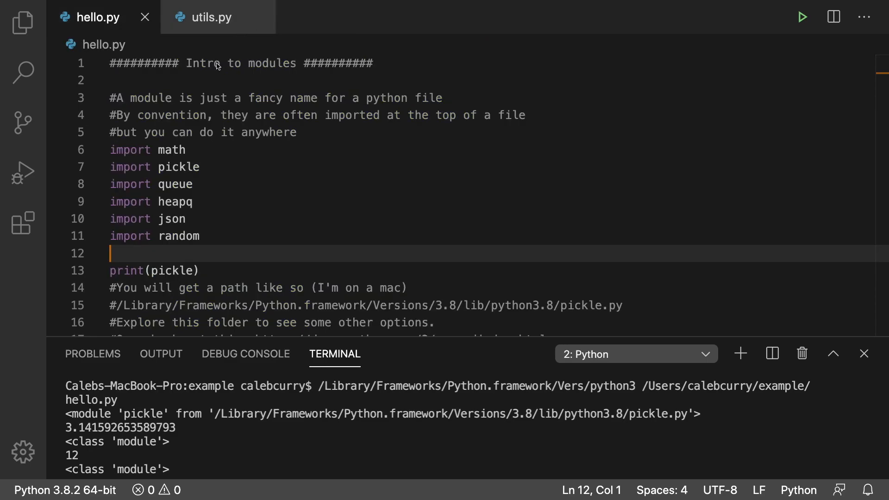
{"action": "scroll", "scroll_direction": "down", "scroll_amount": 3}
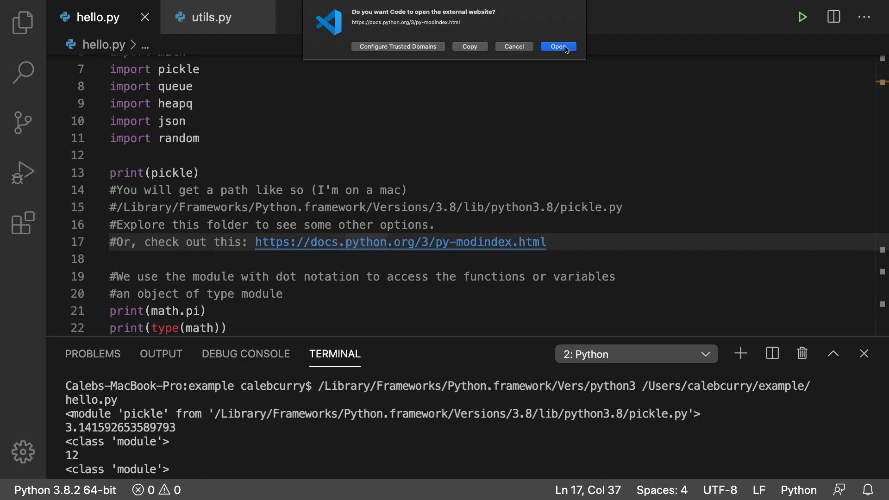
Step: Allow the Python Module Index site to open, look through it, and return to the editor
{"action": "left_click", "coordinate": [557, 46]}
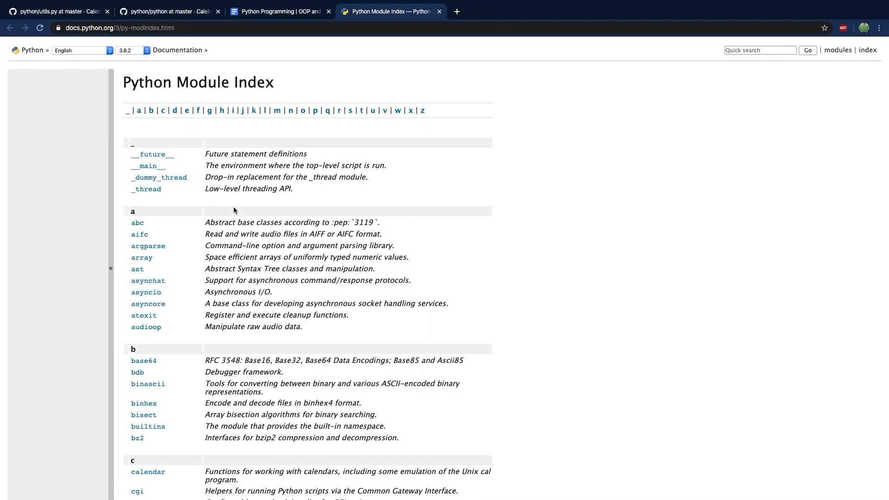
{"action": "scroll", "scroll_direction": "down", "scroll_amount": 3}
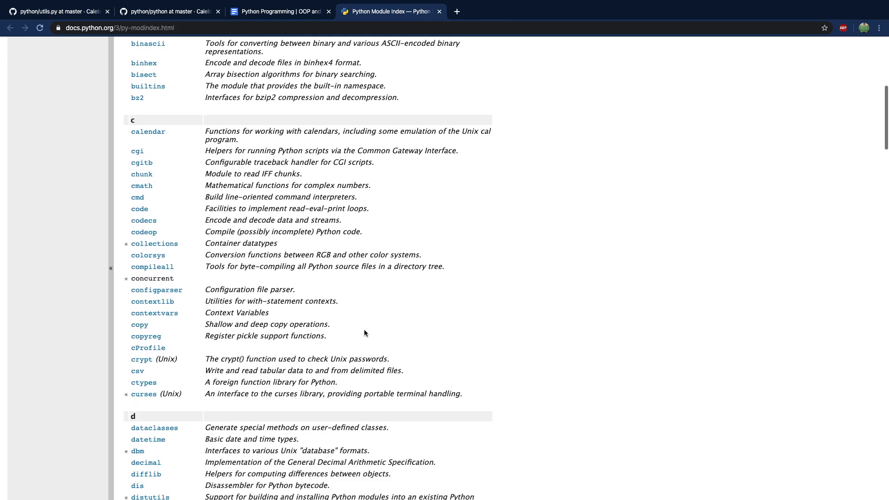
{"action": "scroll", "scroll_direction": "down", "scroll_amount": 3}
{"action": "type", "text": "pickle"}
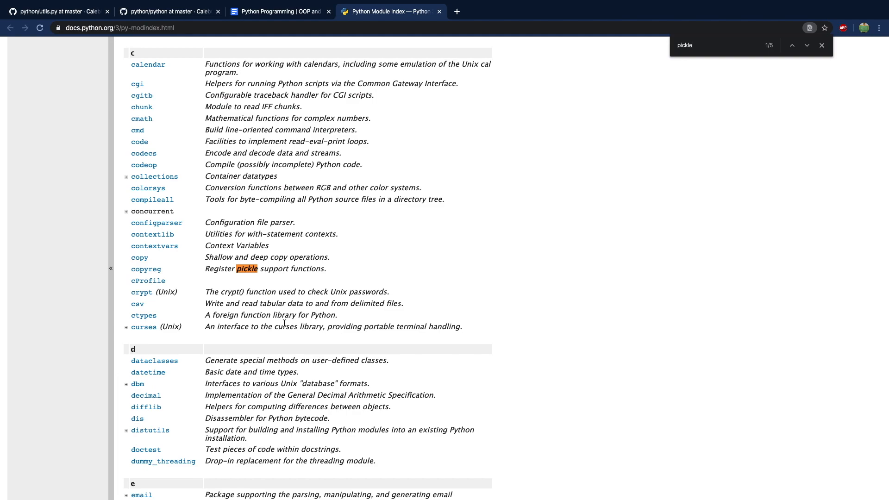
{"action": "left_click", "coordinate": [807, 45]}
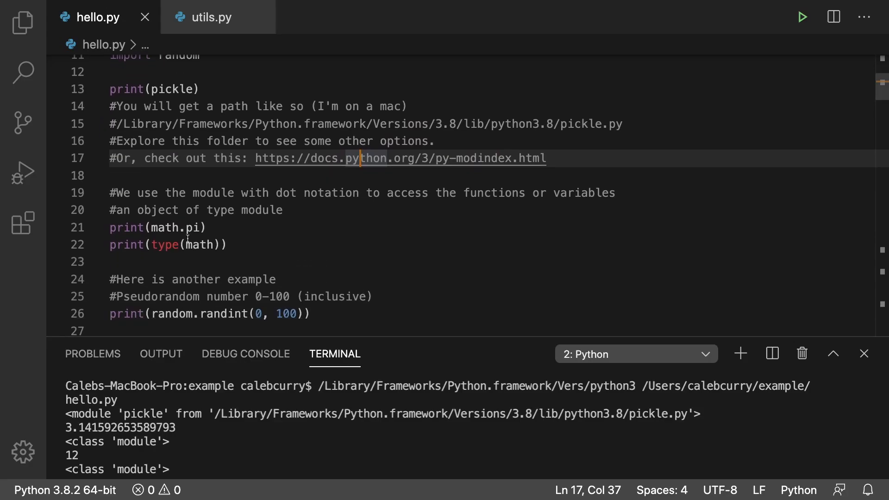
{"action": "mouse_move", "coordinate": [249, 228]}
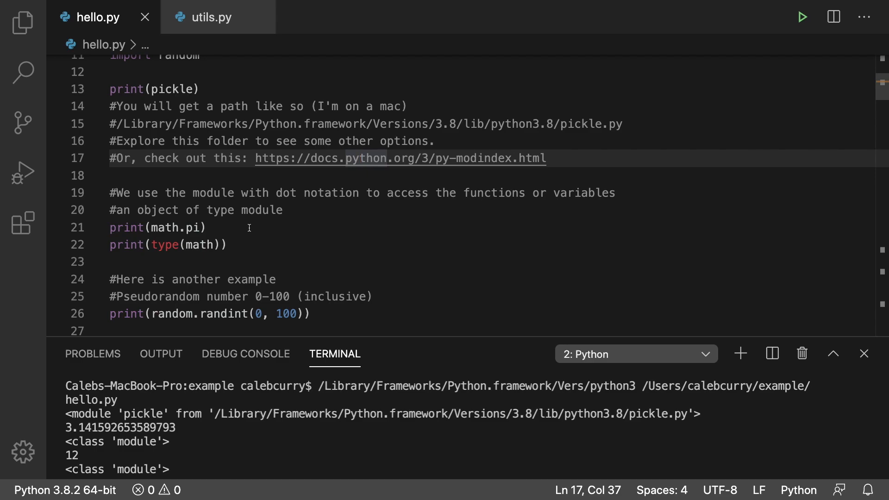
{"action": "mouse_move", "coordinate": [192, 41]}
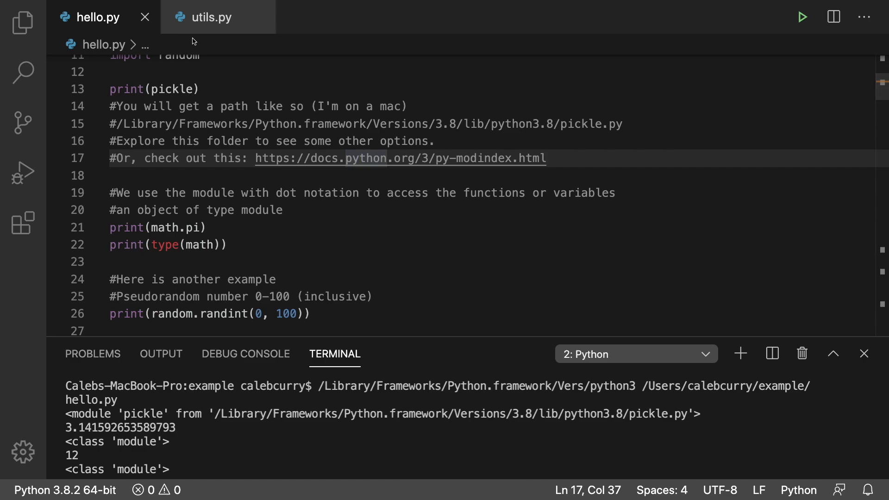
{"action": "mouse_move", "coordinate": [444, 414]}
{"action": "type", "text": "__a"}
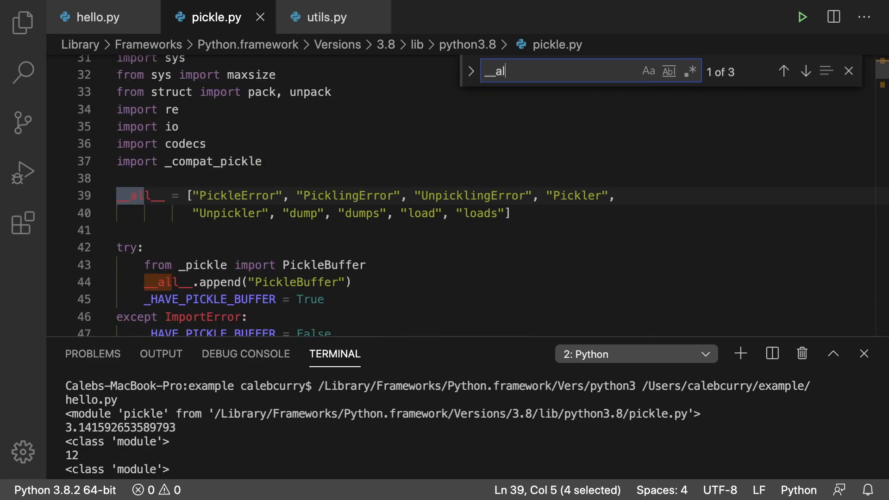
Step: Find __all__ in pickle.py, jump to its definition near line 39, and return to hello.py
{"action": "type", "text": "l__"}
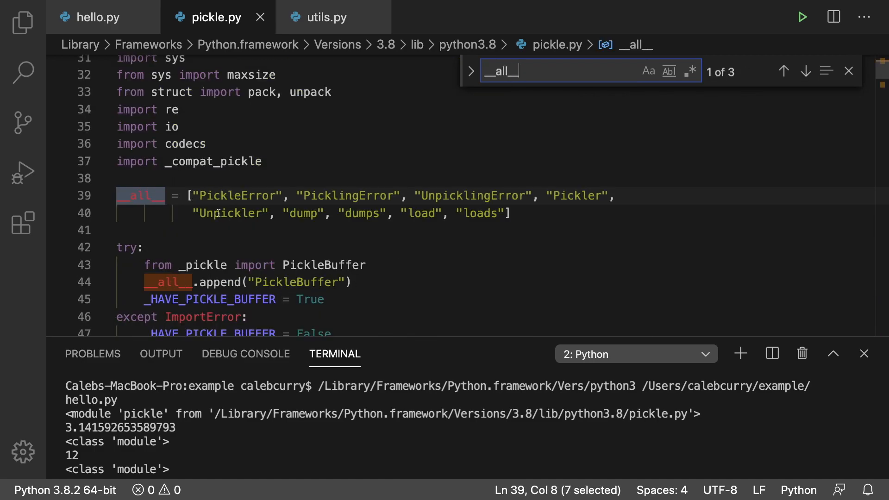
{"action": "left_click", "coordinate": [511, 214]}
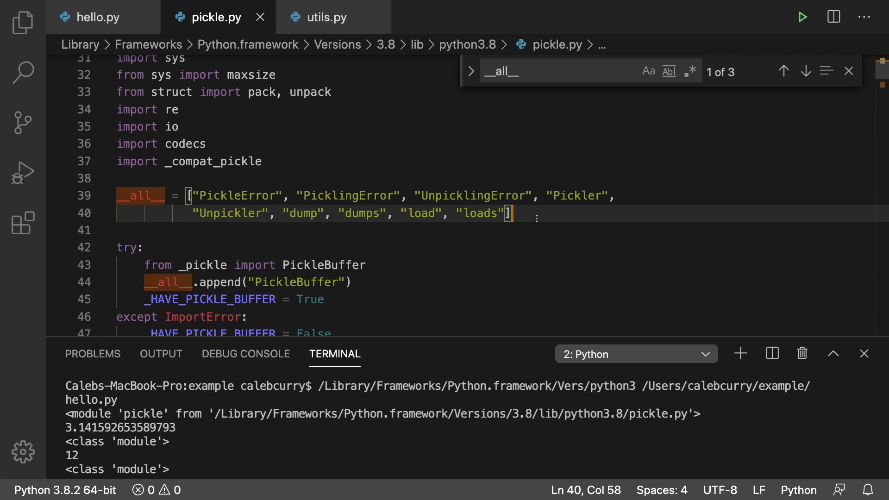
{"action": "left_click", "coordinate": [91, 17]}
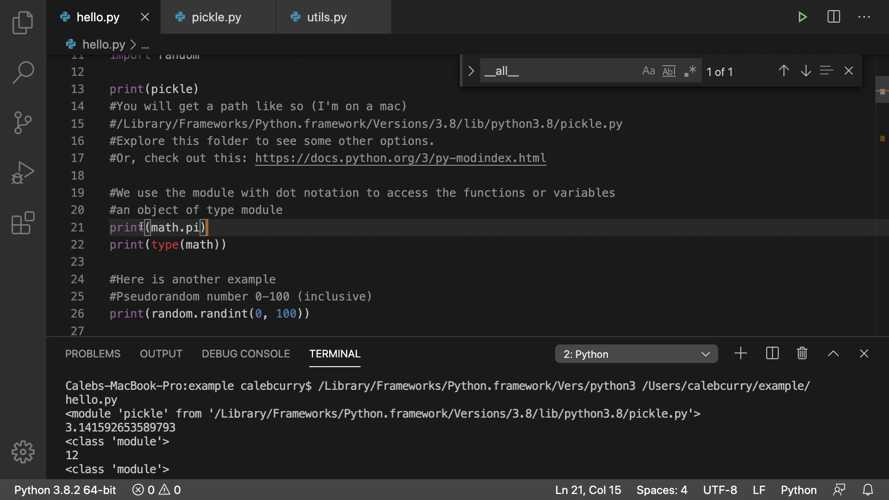
{"action": "mouse_move", "coordinate": [238, 247]}
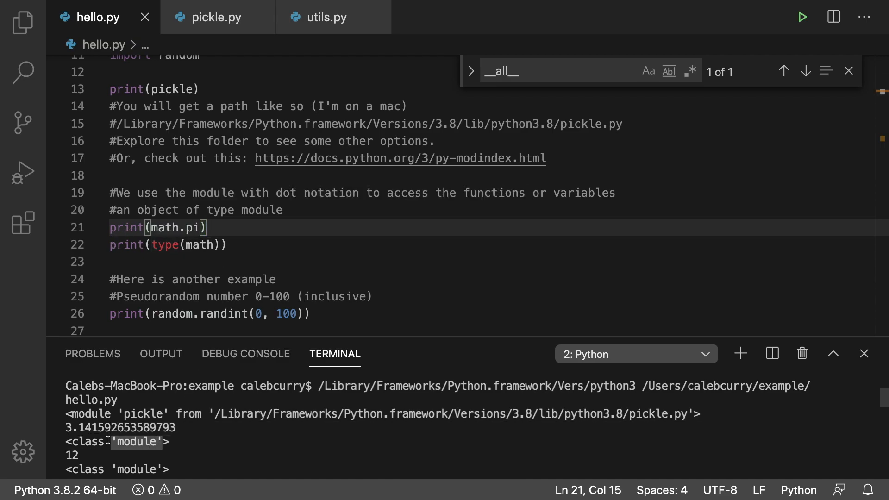
{"action": "mouse_move", "coordinate": [176, 439]}
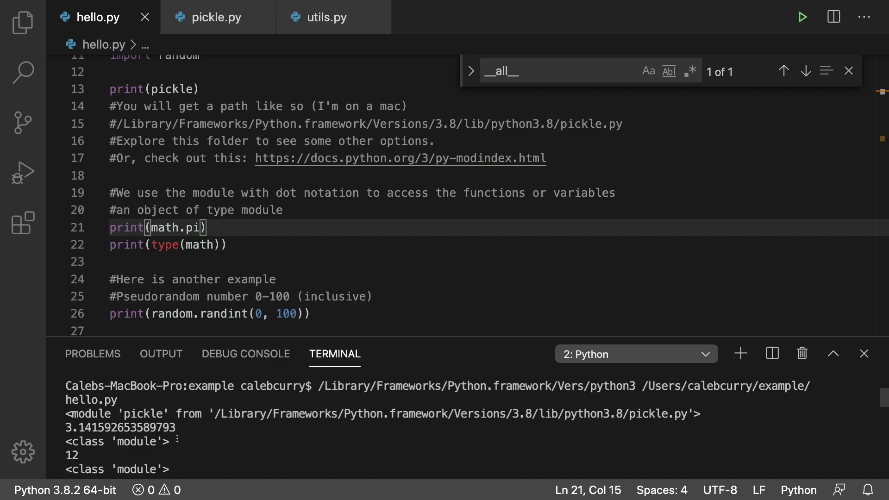
{"action": "mouse_move", "coordinate": [165, 227]}
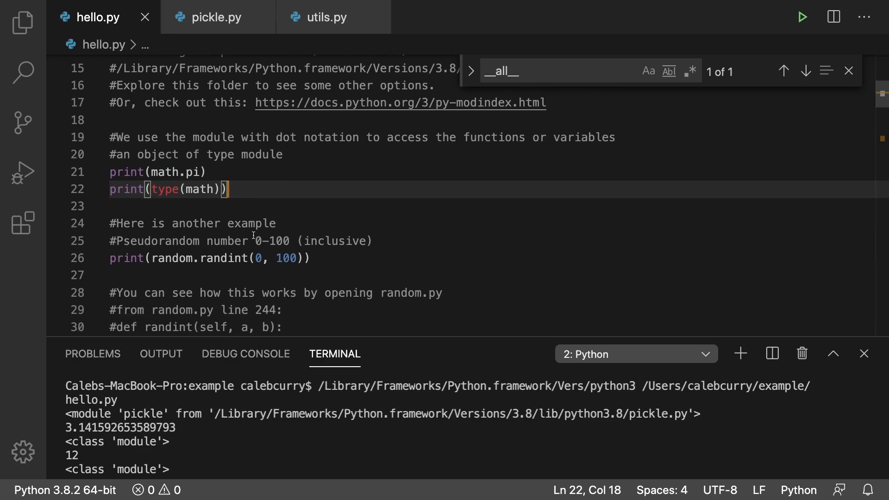
Step: From the randint(0, 100) call, open random.py's source at its __all__ list and return to hello.py
{"action": "scroll", "scroll_direction": "down", "scroll_amount": 3}
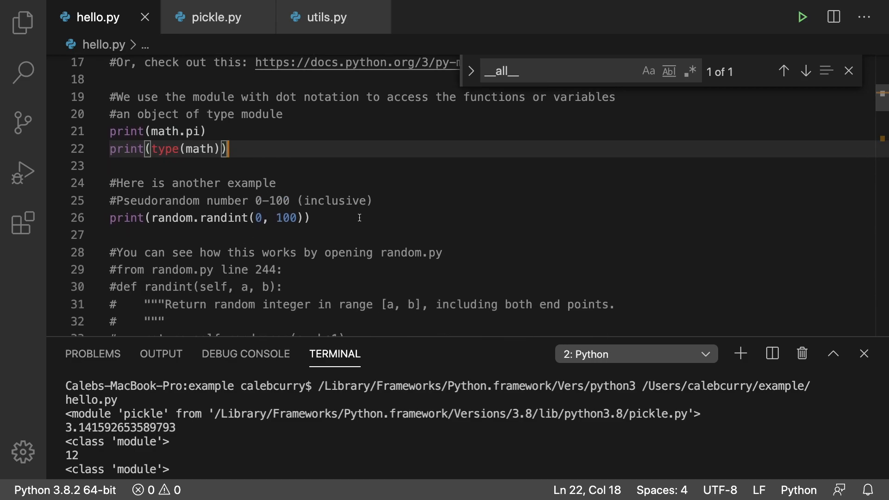
{"action": "mouse_move", "coordinate": [179, 218]}
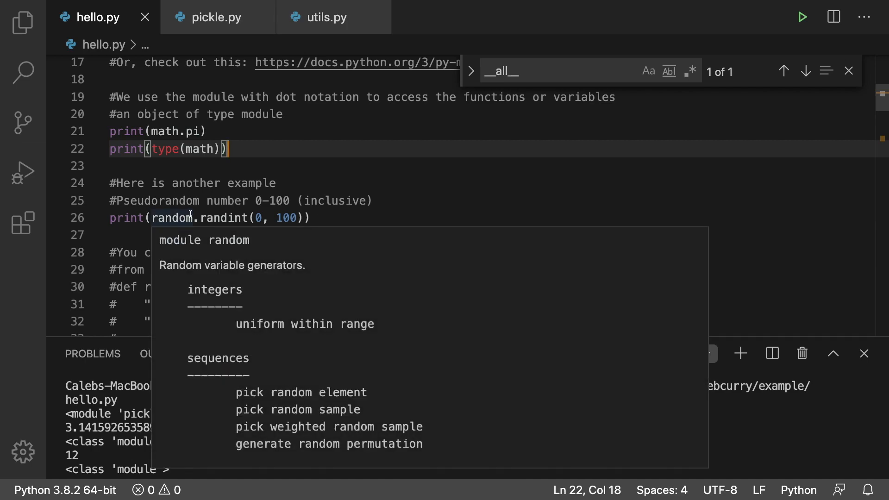
{"action": "left_click", "coordinate": [216, 218]}
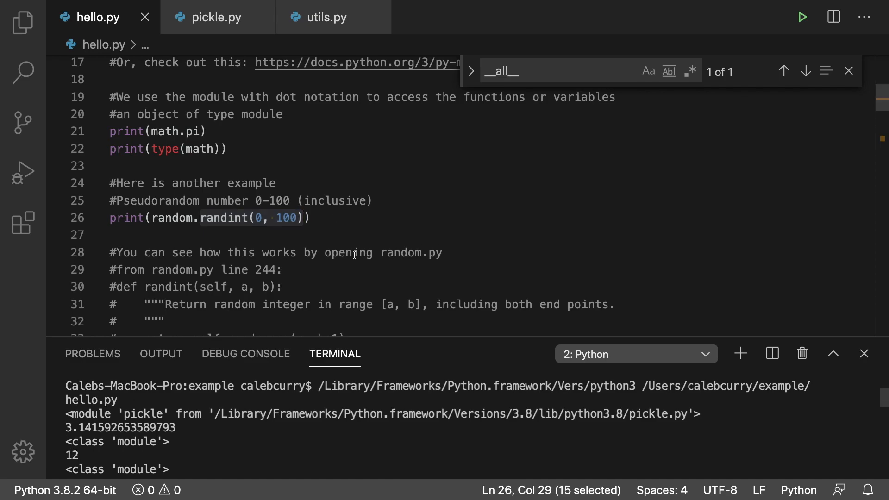
{"action": "scroll", "scroll_direction": "down", "scroll_amount": 3}
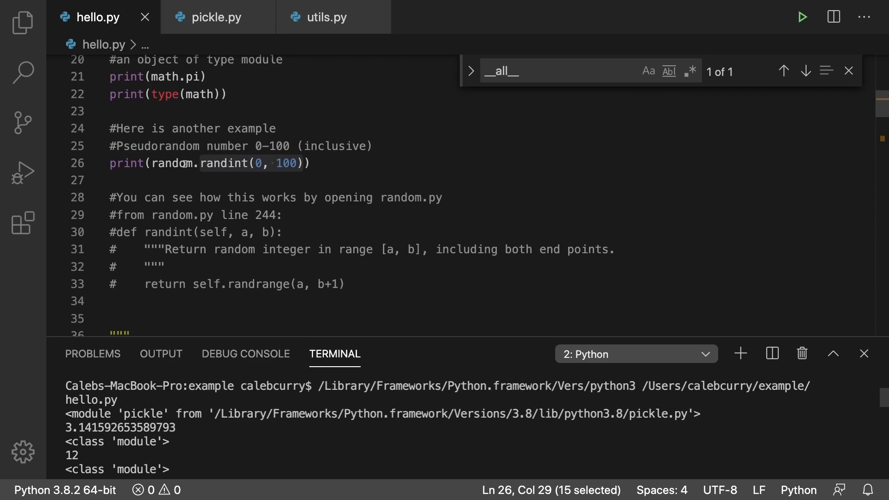
{"action": "mouse_move", "coordinate": [172, 163]}
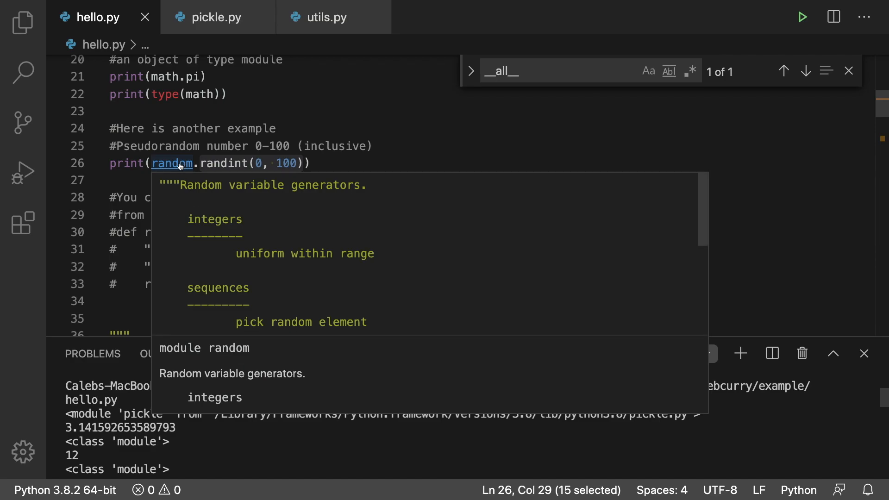
{"action": "left_click", "coordinate": [170, 164]}
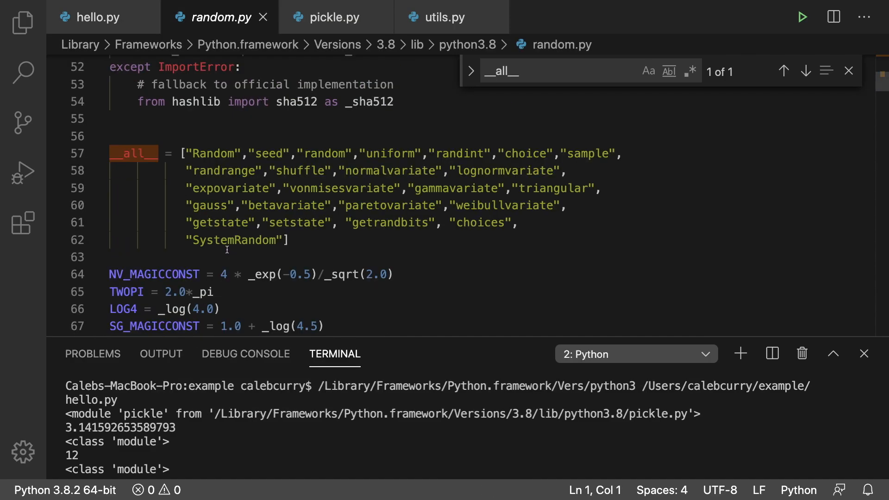
{"action": "left_click", "coordinate": [91, 17]}
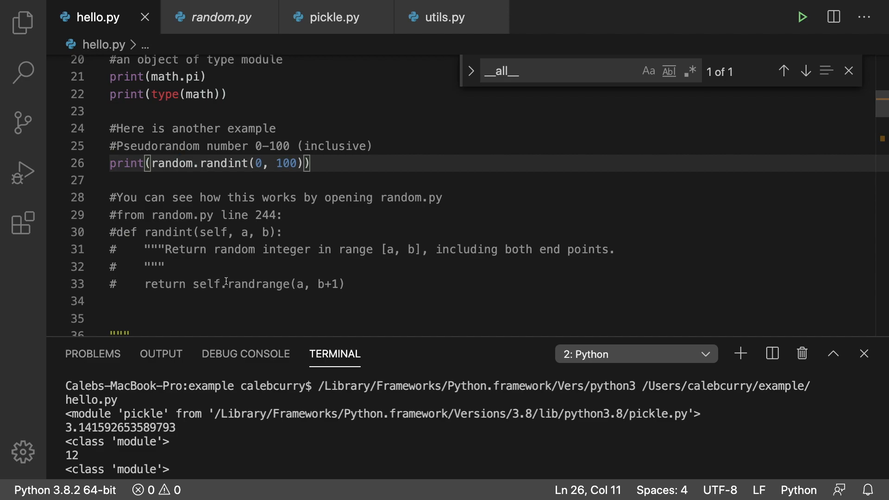
{"action": "left_click", "coordinate": [225, 284]}
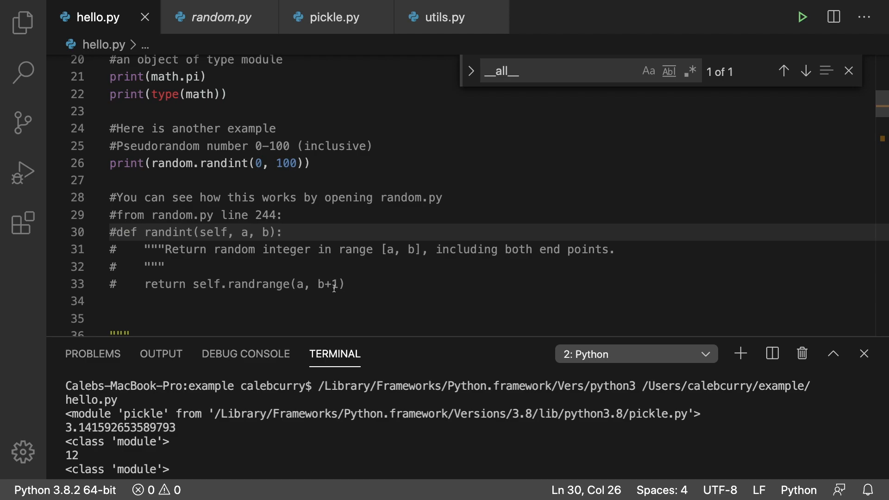
{"action": "scroll", "scroll_direction": "down", "scroll_amount": 3}
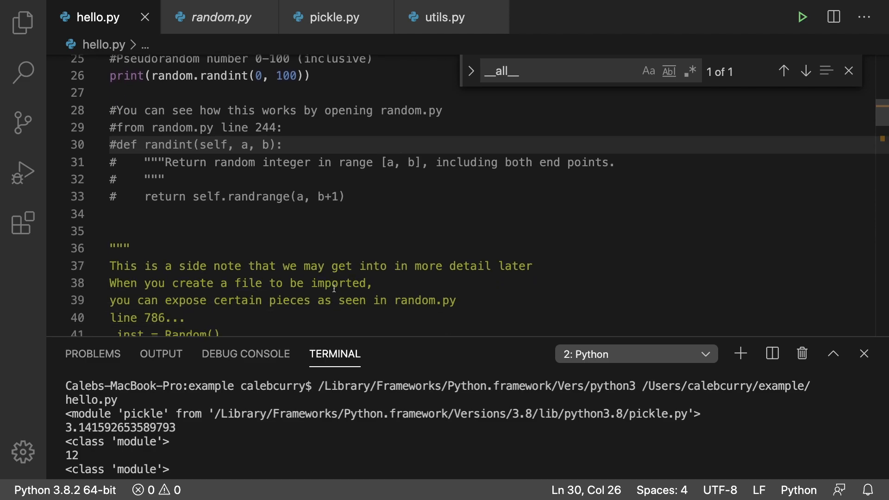
{"action": "scroll", "scroll_direction": "down", "scroll_amount": 3}
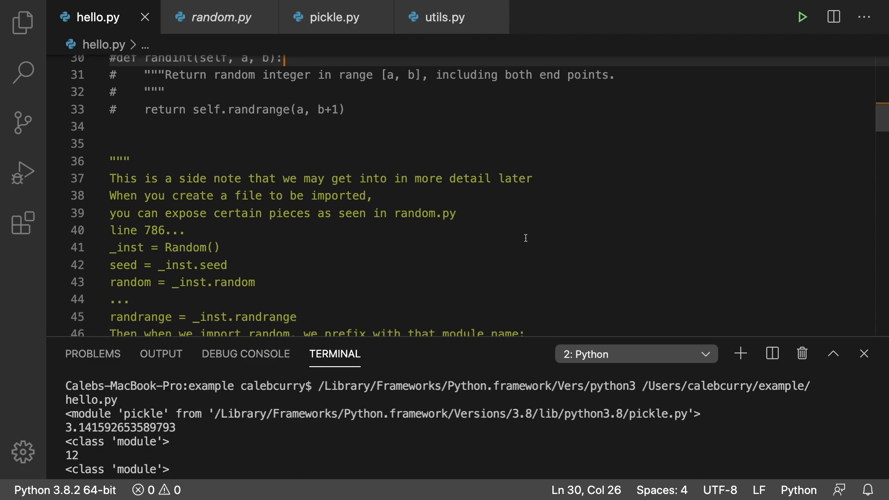
{"action": "scroll", "scroll_direction": "down", "scroll_amount": 3}
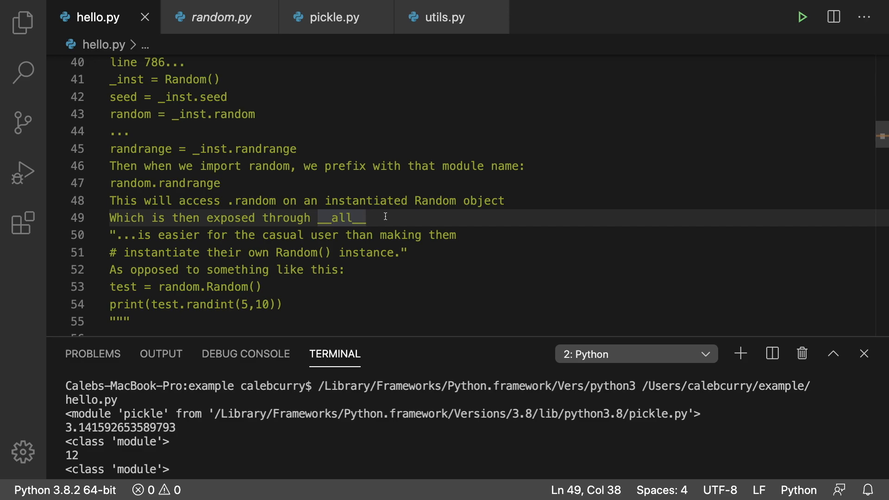
{"action": "mouse_move", "coordinate": [269, 256]}
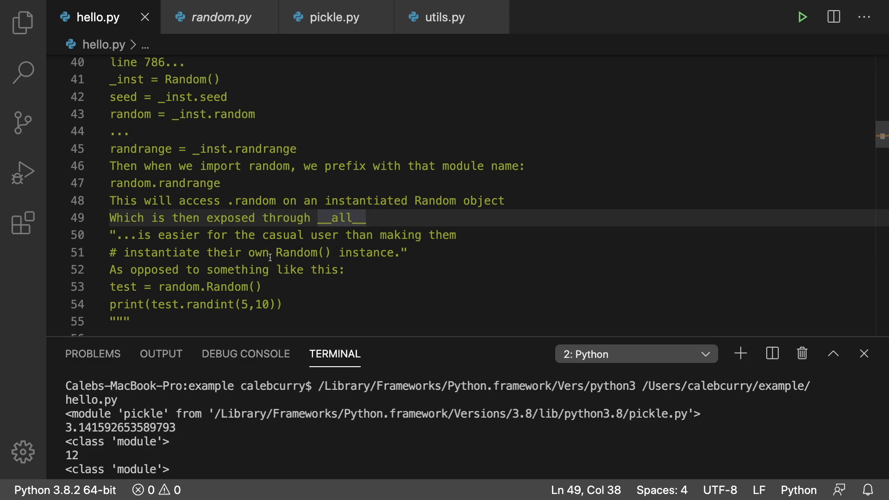
{"action": "left_click", "coordinate": [335, 252]}
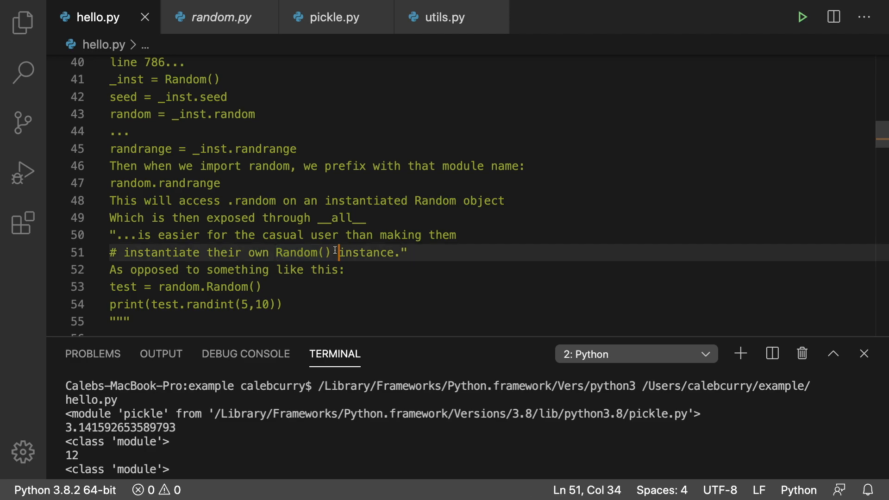
{"action": "scroll", "scroll_direction": "down", "scroll_amount": 3}
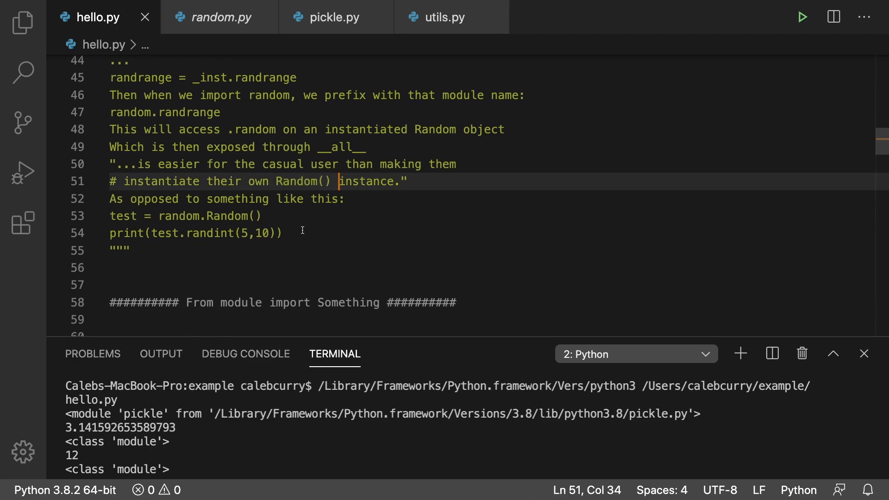
{"action": "left_click", "coordinate": [130, 251]}
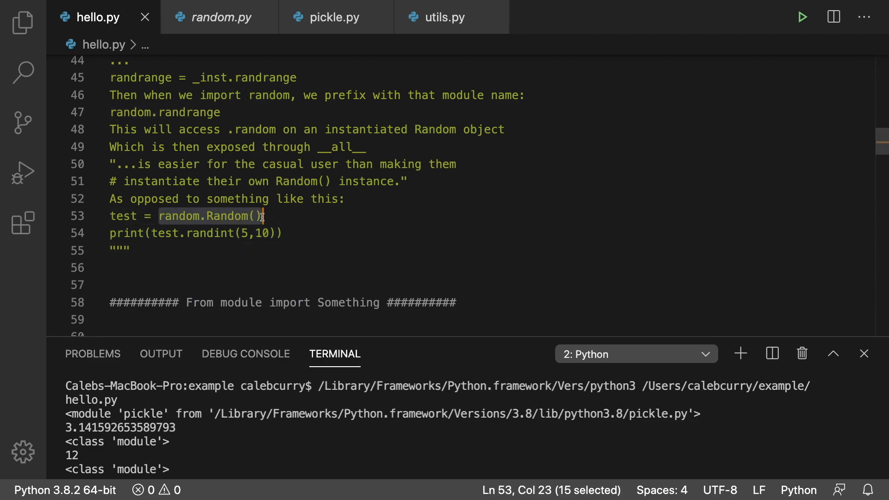
{"action": "left_click", "coordinate": [120, 216]}
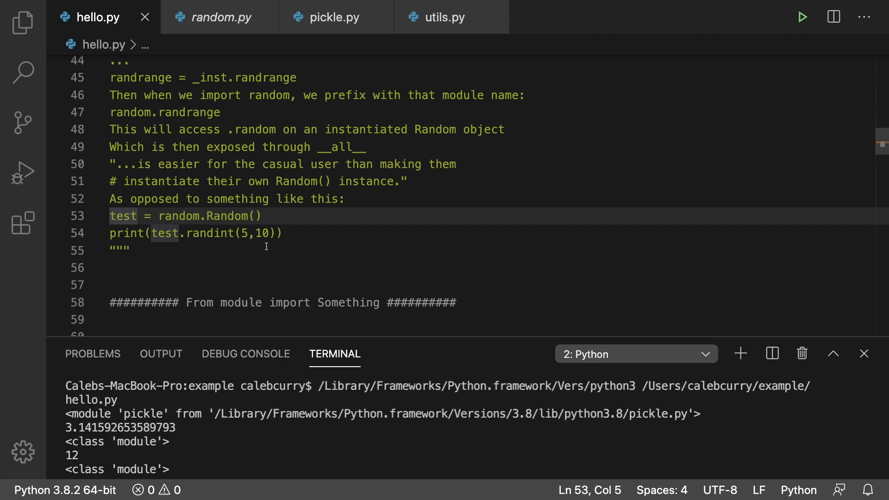
{"action": "left_click", "coordinate": [125, 251]}
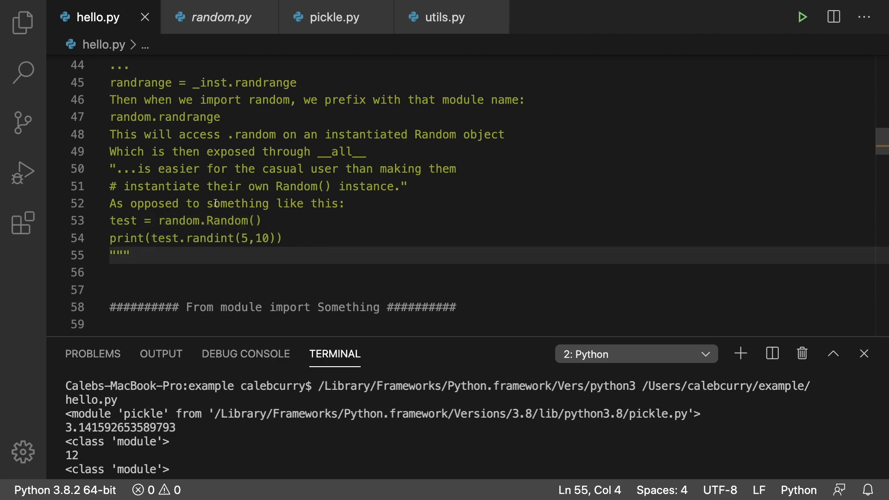
{"action": "scroll", "scroll_direction": "down", "scroll_amount": 3}
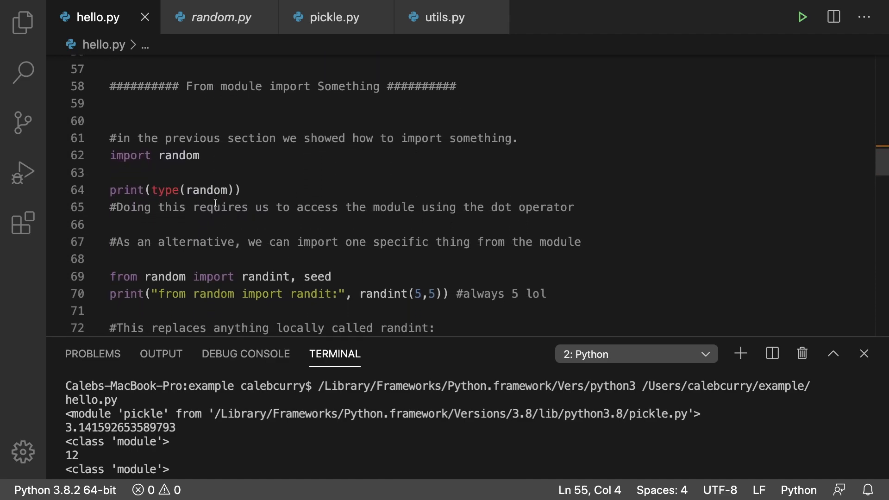
{"action": "double_click", "coordinate": [165, 277]}
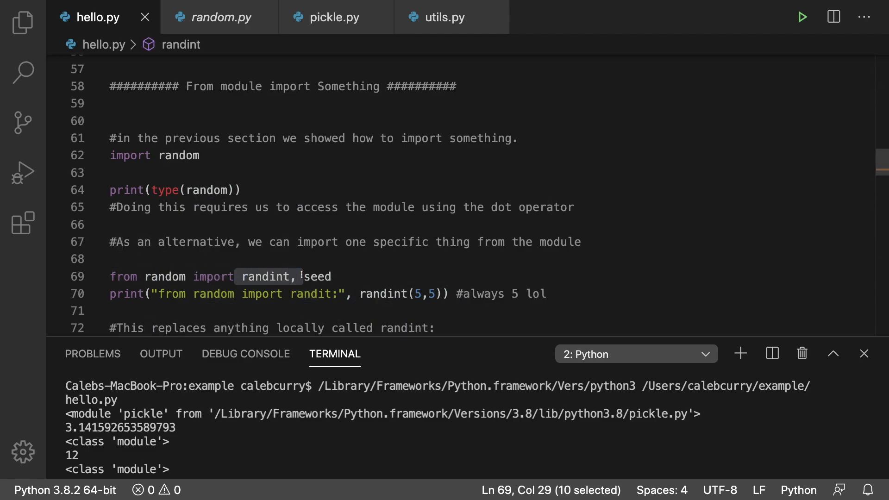
{"action": "left_click", "coordinate": [304, 277]}
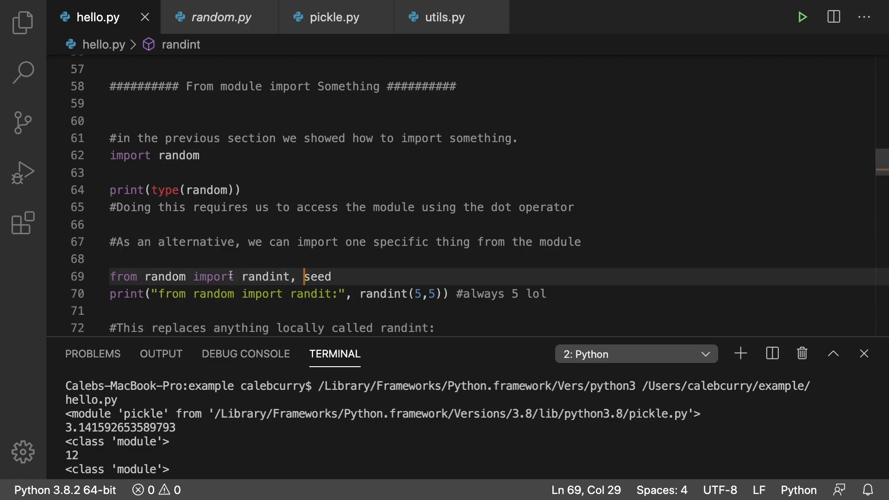
{"action": "mouse_move", "coordinate": [385, 277]}
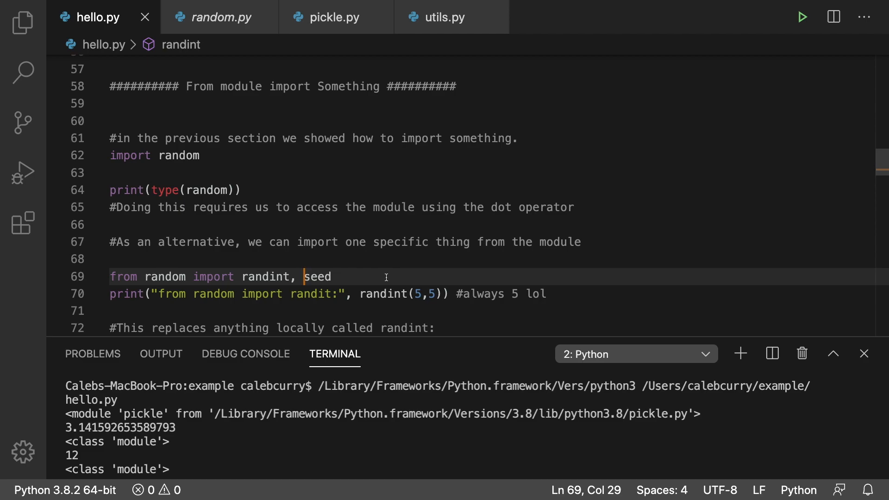
{"action": "mouse_move", "coordinate": [372, 281]}
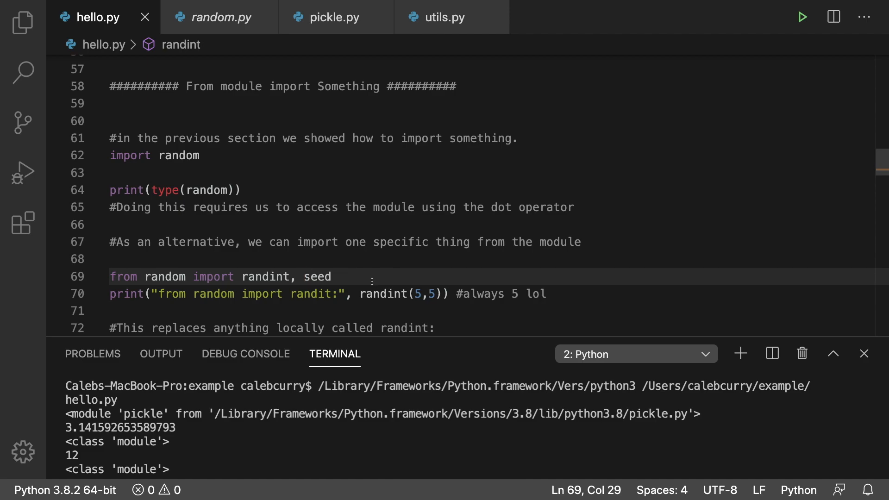
{"action": "double_click", "coordinate": [401, 294]}
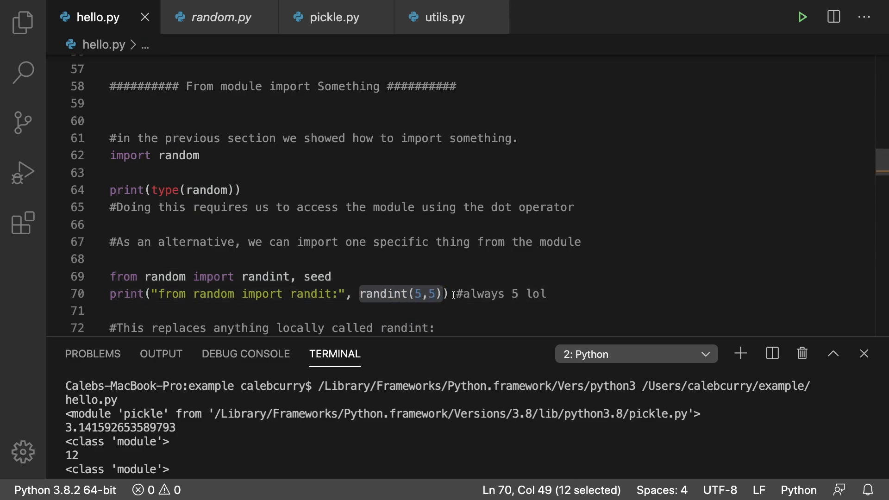
{"action": "scroll", "scroll_direction": "down", "scroll_amount": 3}
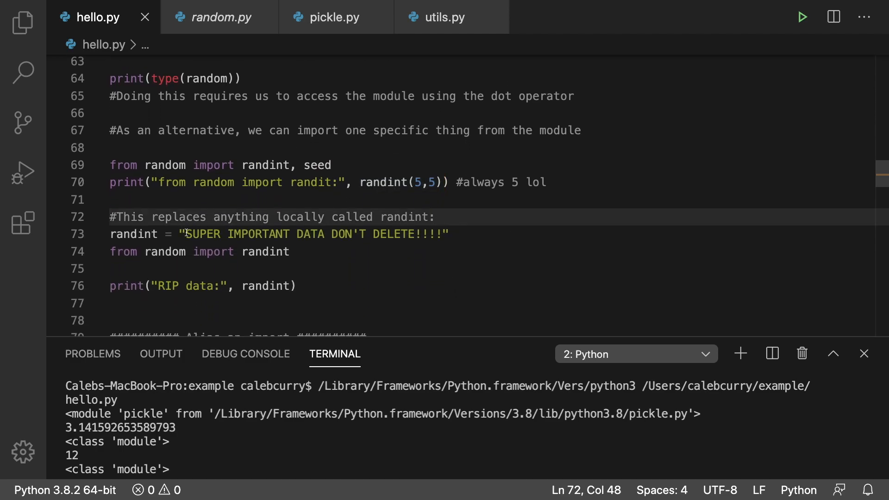
Step: Run the randint overwrite example so the RIP data line prints a bound method, then reach the alias-import section
{"action": "left_click", "coordinate": [454, 234]}
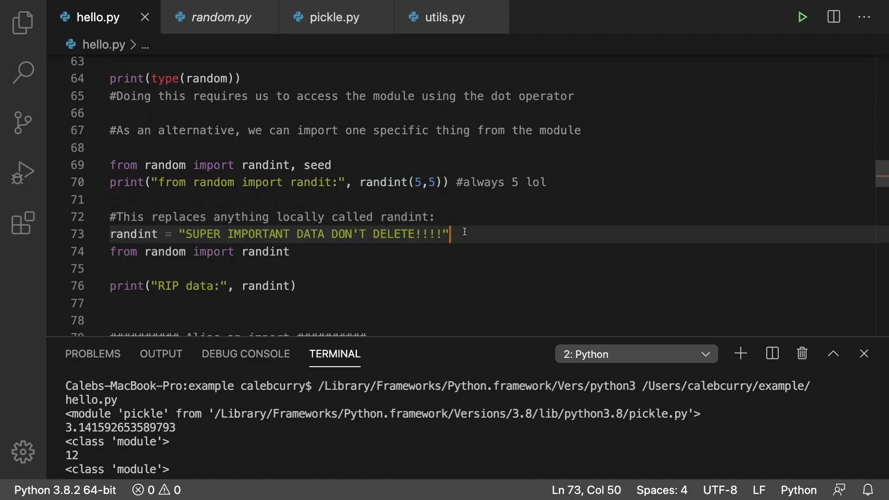
{"action": "left_click", "coordinate": [296, 286]}
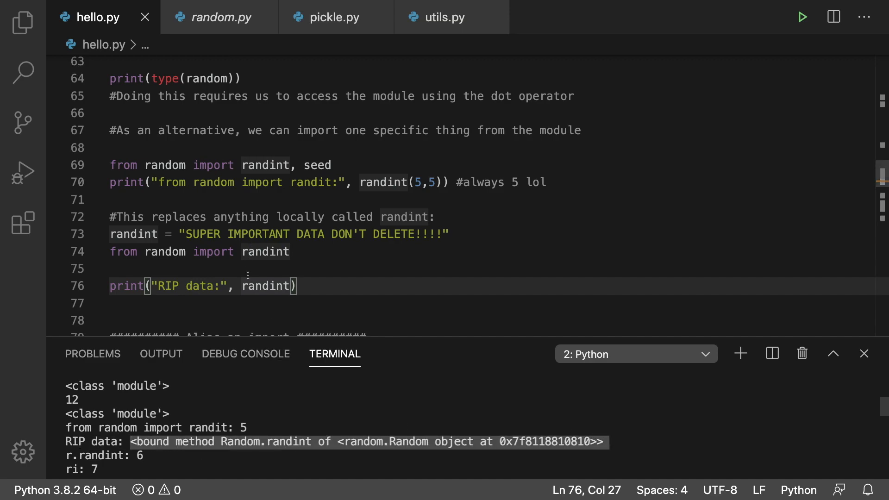
{"action": "mouse_move", "coordinate": [345, 278]}
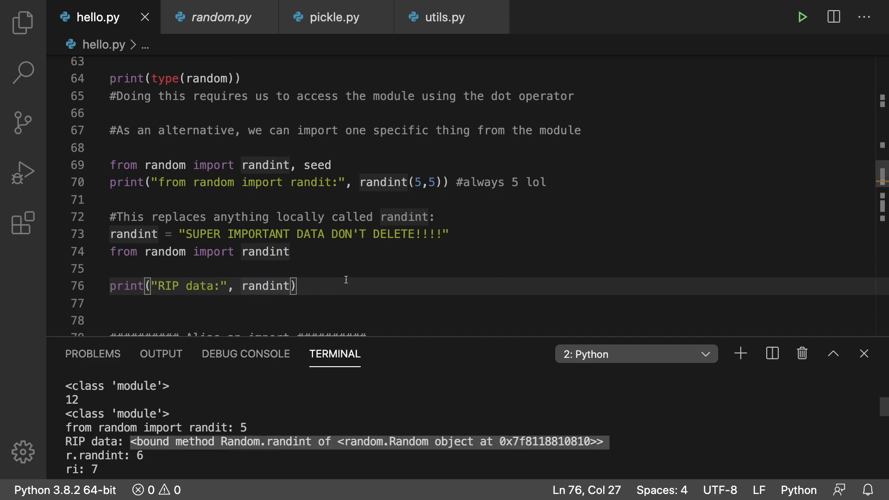
{"action": "scroll", "scroll_direction": "down", "scroll_amount": 3}
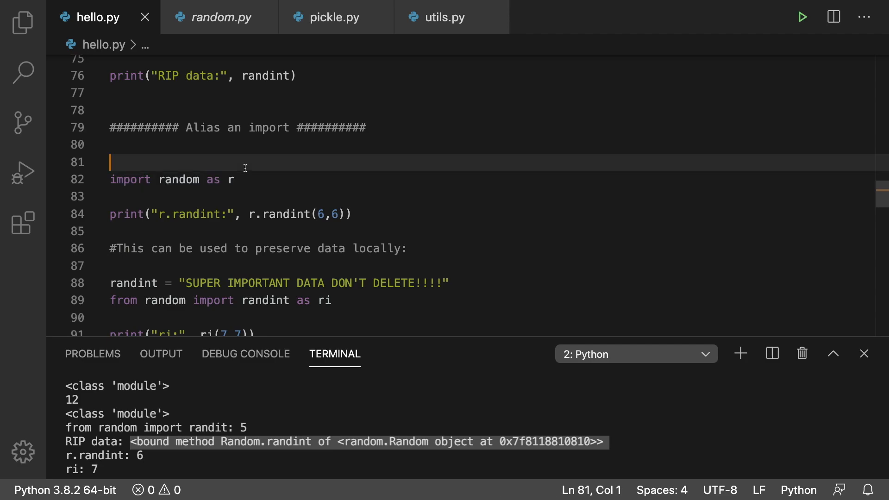
{"action": "mouse_move", "coordinate": [360, 214]}
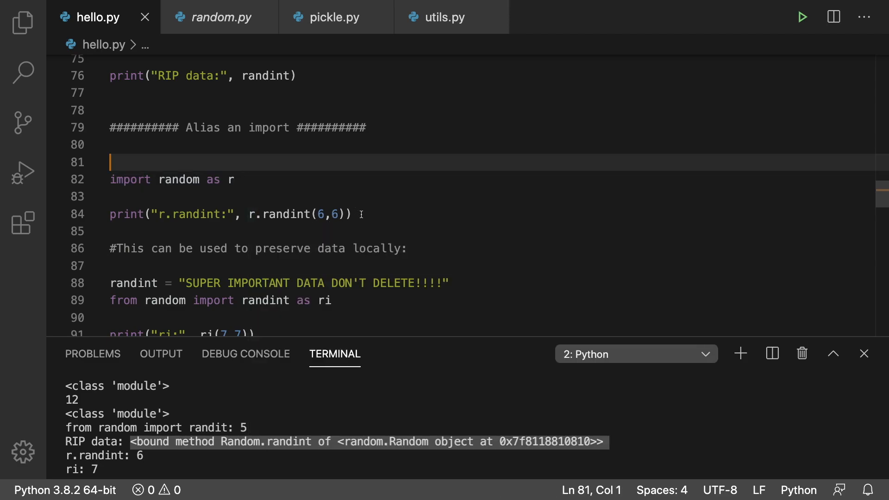
Step: Review the aliased ri(7,7) call that keeps NOT LOST, then select the import * heading
{"action": "scroll", "scroll_direction": "down", "scroll_amount": 3}
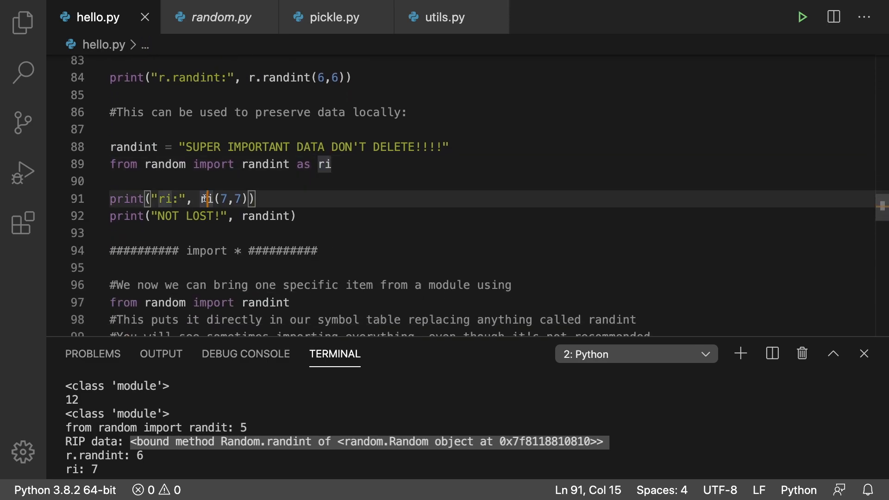
{"action": "left_click", "coordinate": [259, 198]}
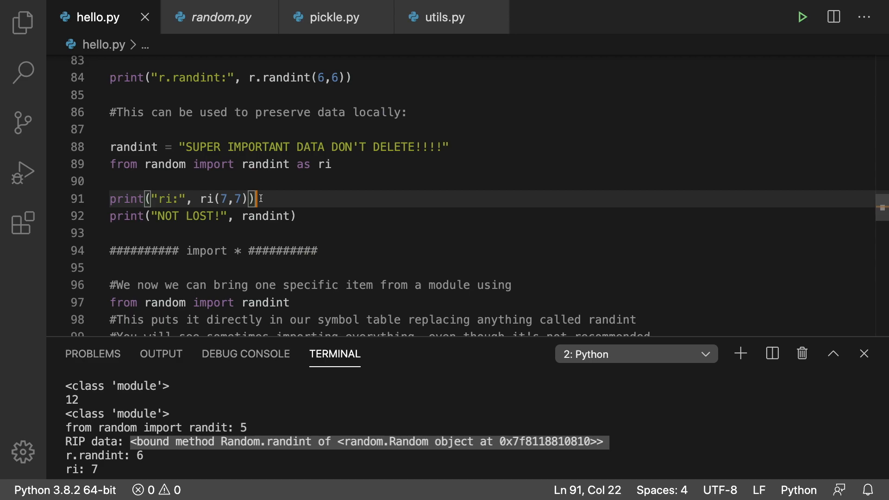
{"action": "double_click", "coordinate": [264, 216]}
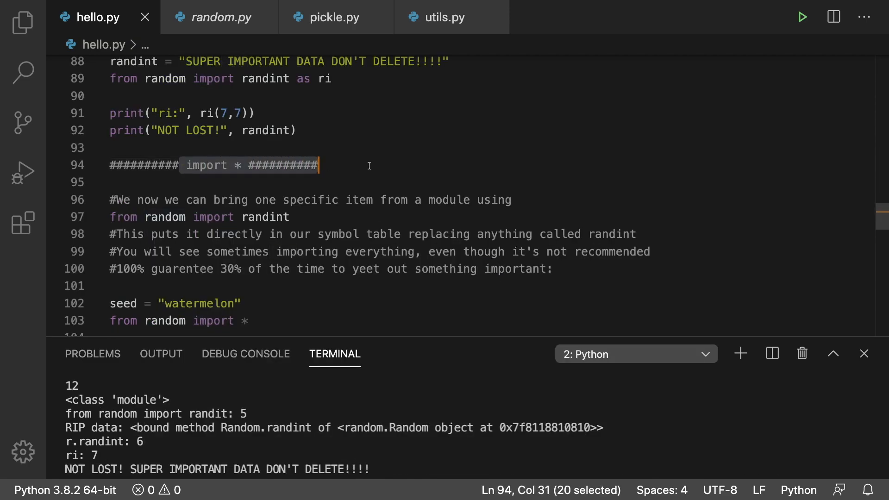
Step: Restore the asterisk in the import * line and move to the example below
{"action": "left_click", "coordinate": [368, 165]}
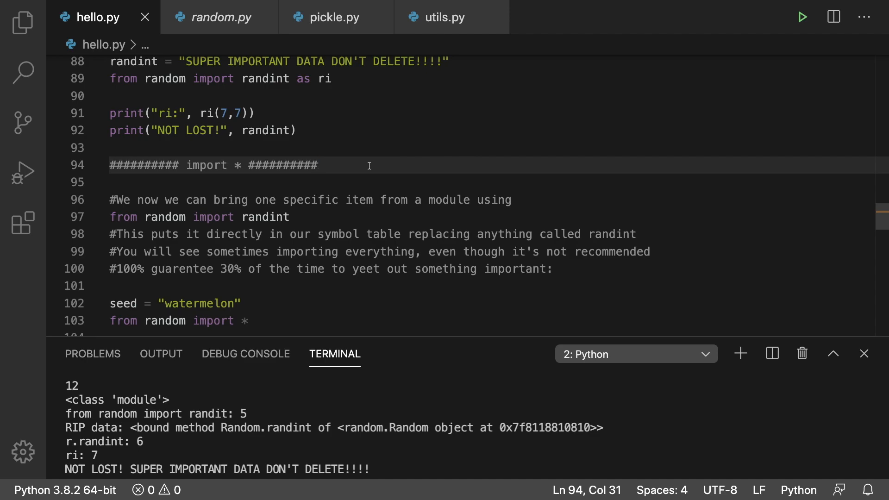
{"action": "mouse_move", "coordinate": [218, 216]}
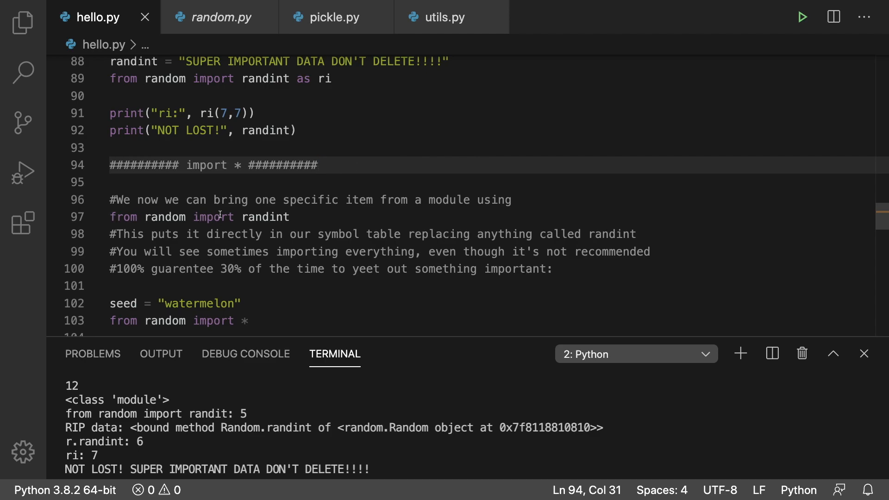
{"action": "mouse_move", "coordinate": [304, 214]}
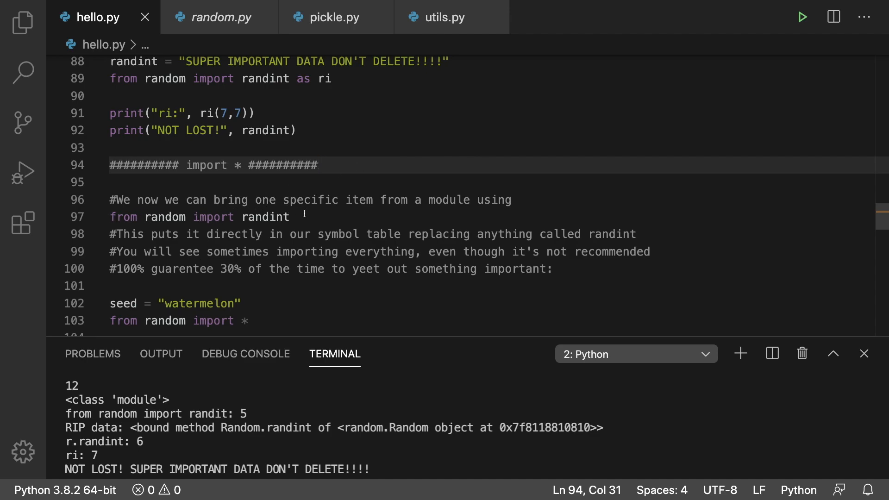
{"action": "mouse_move", "coordinate": [198, 321]}
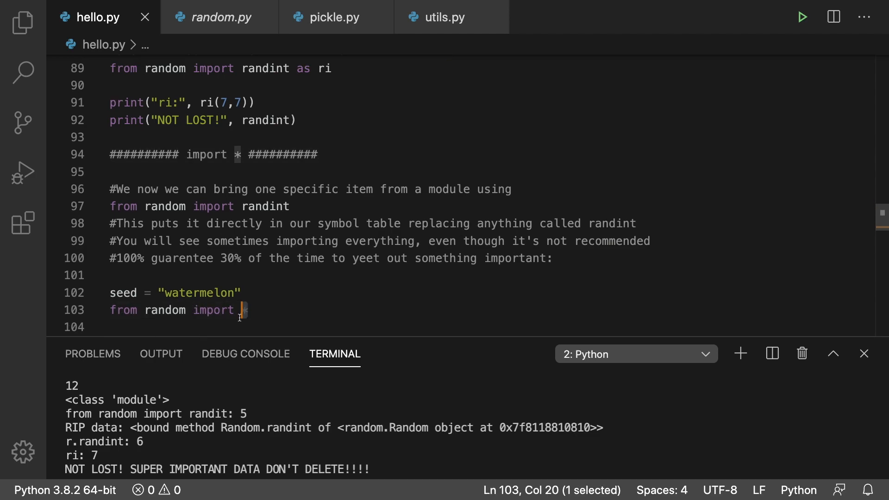
{"action": "type", "text": "*"}
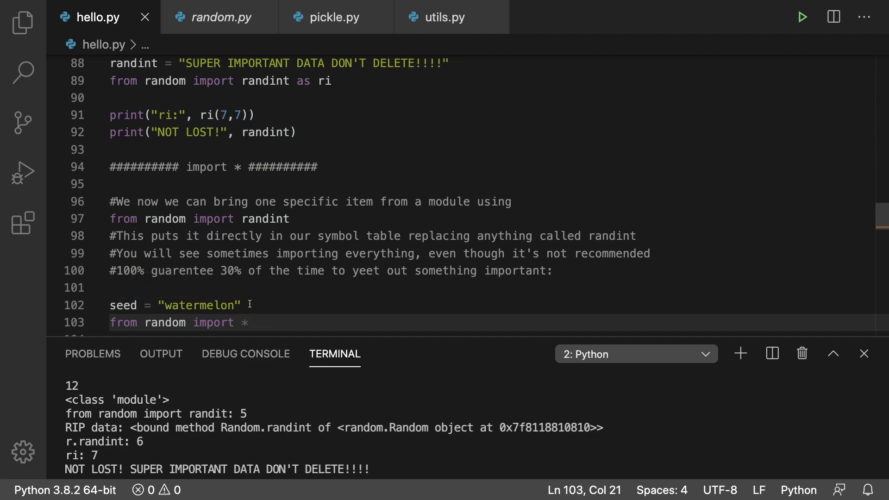
{"action": "scroll", "scroll_direction": "down", "scroll_amount": 3}
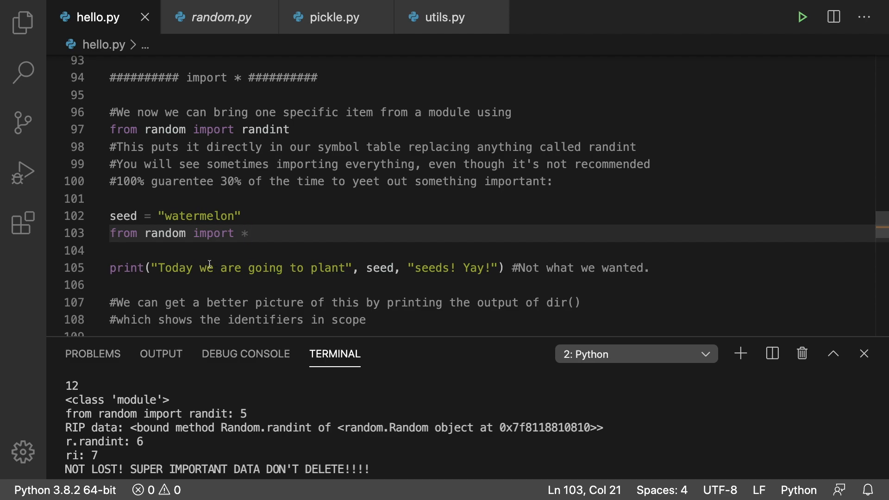
{"action": "mouse_move", "coordinate": [299, 213]}
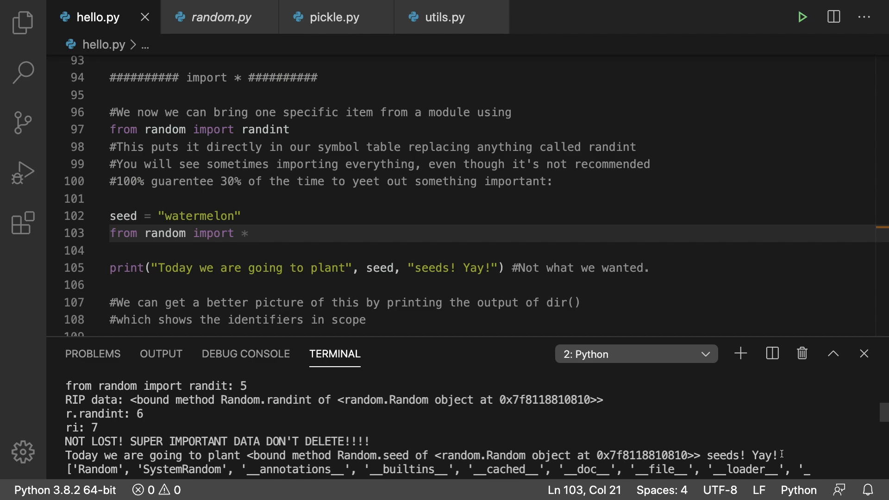
Step: Rerun hello.py so seed prints as Random.seed and dir() lists random's imported names
{"action": "left_click", "coordinate": [539, 254]}
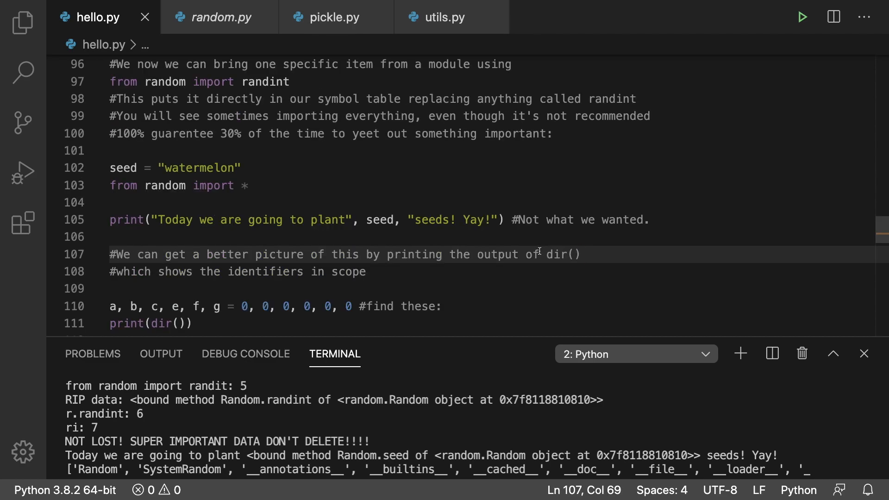
{"action": "left_click", "coordinate": [539, 254]}
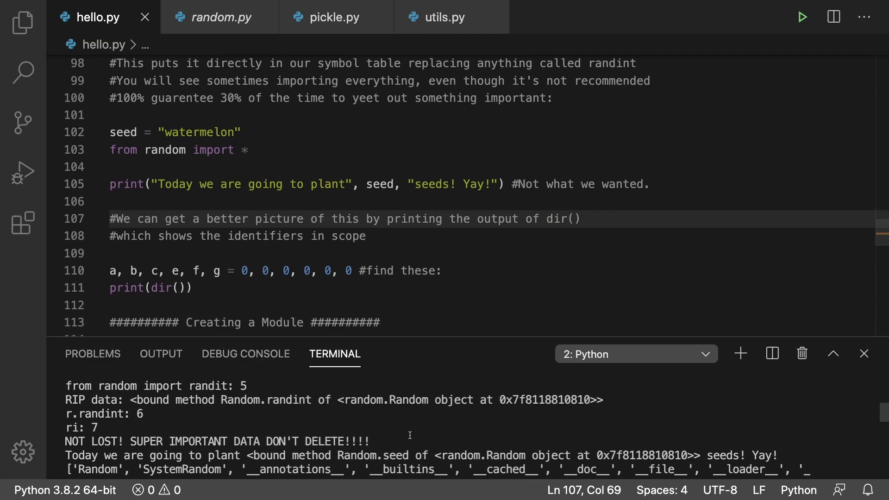
{"action": "scroll", "scroll_direction": "down", "scroll_amount": 3}
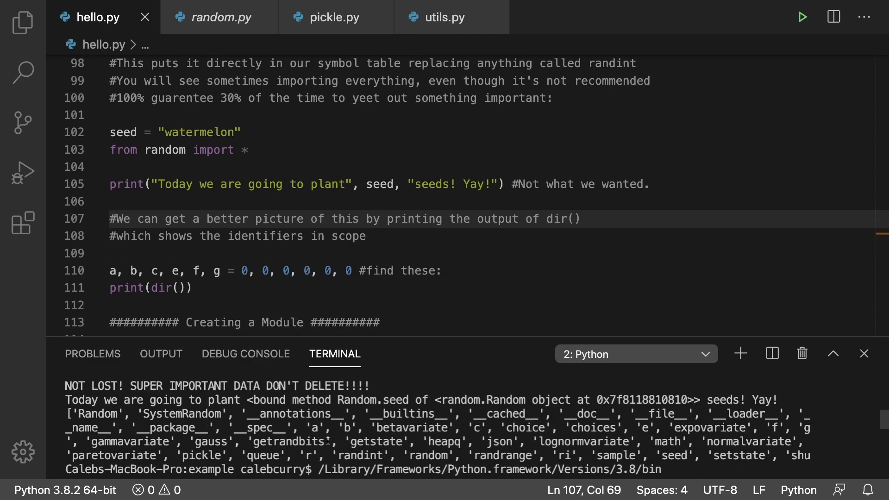
{"action": "mouse_move", "coordinate": [754, 461]}
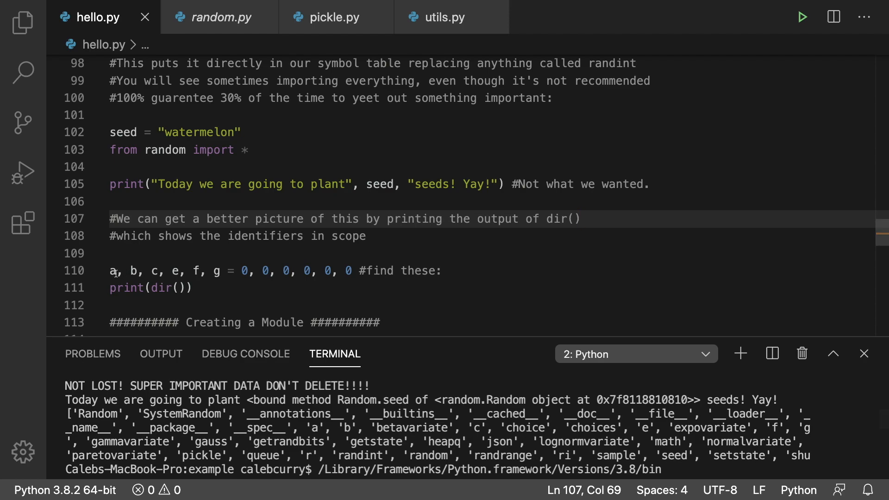
{"action": "mouse_move", "coordinate": [363, 430]}
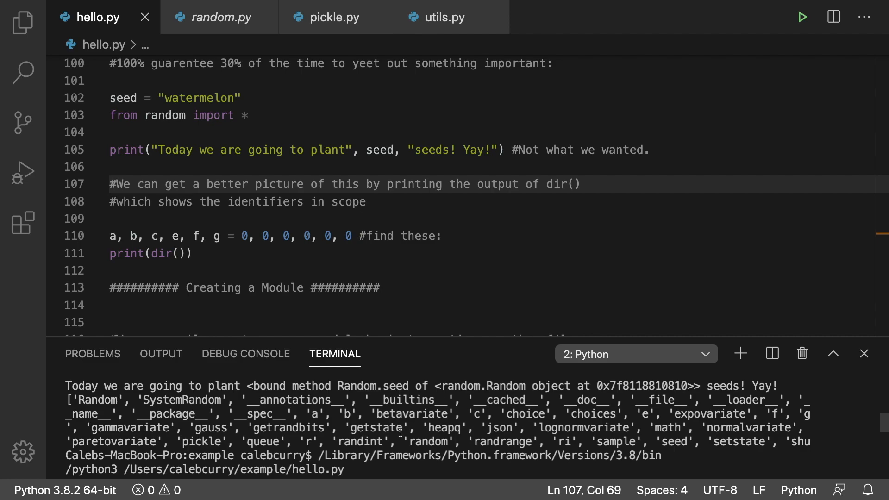
{"action": "scroll", "scroll_direction": "down", "scroll_amount": 3}
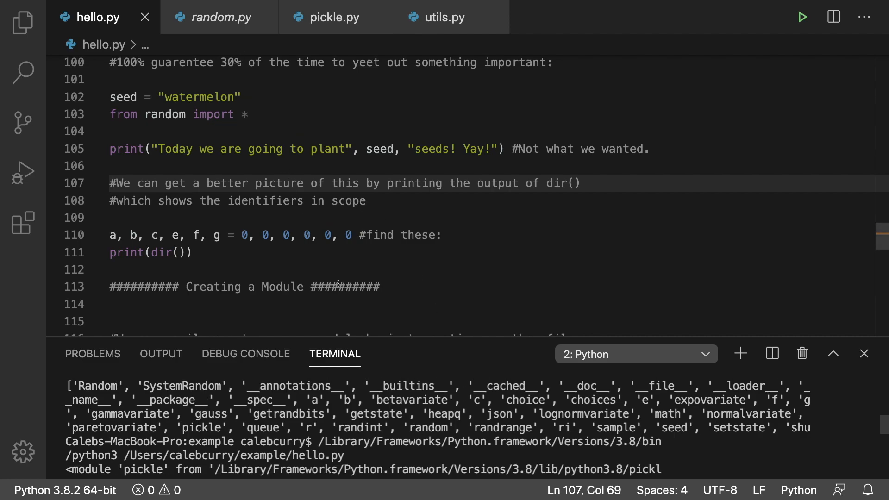
Step: Switch to utils.py to view the stats_range function definition
{"action": "scroll", "scroll_direction": "down", "scroll_amount": 3}
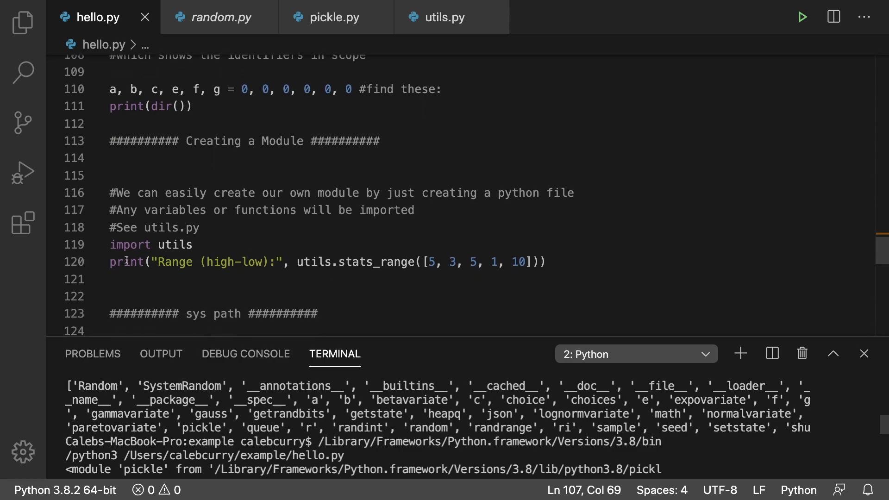
{"action": "mouse_move", "coordinate": [228, 252]}
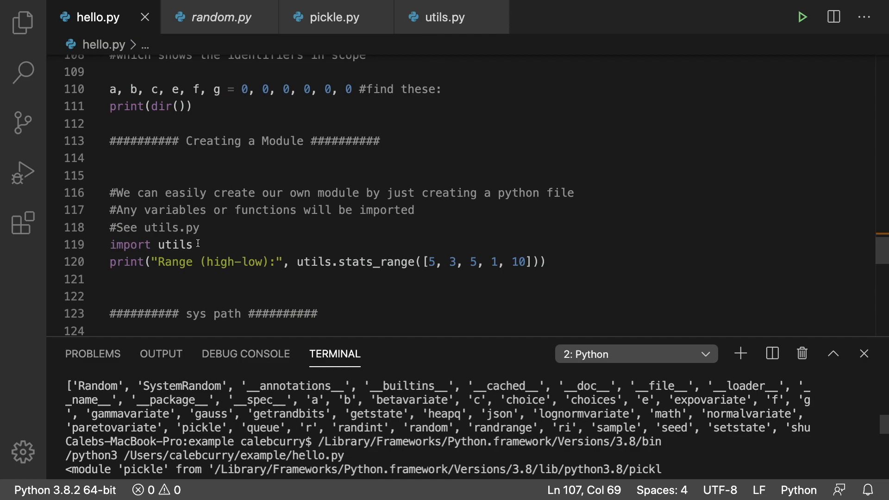
{"action": "mouse_move", "coordinate": [209, 243]}
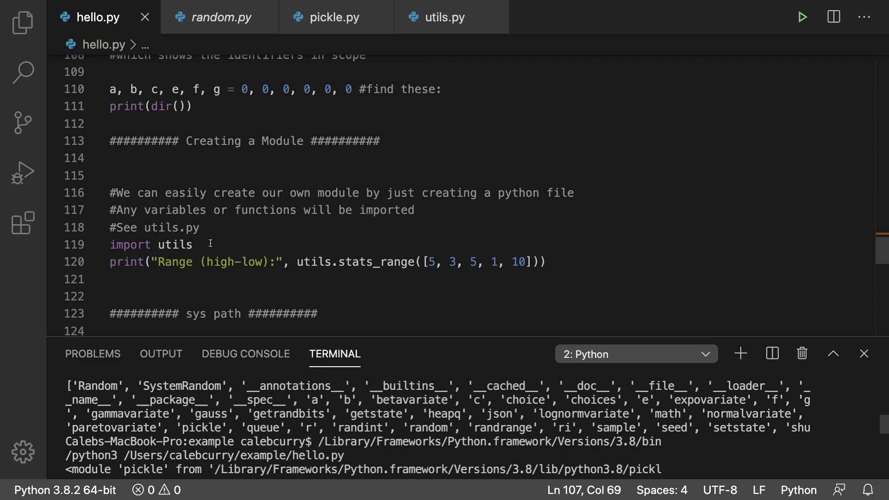
{"action": "left_click", "coordinate": [448, 17]}
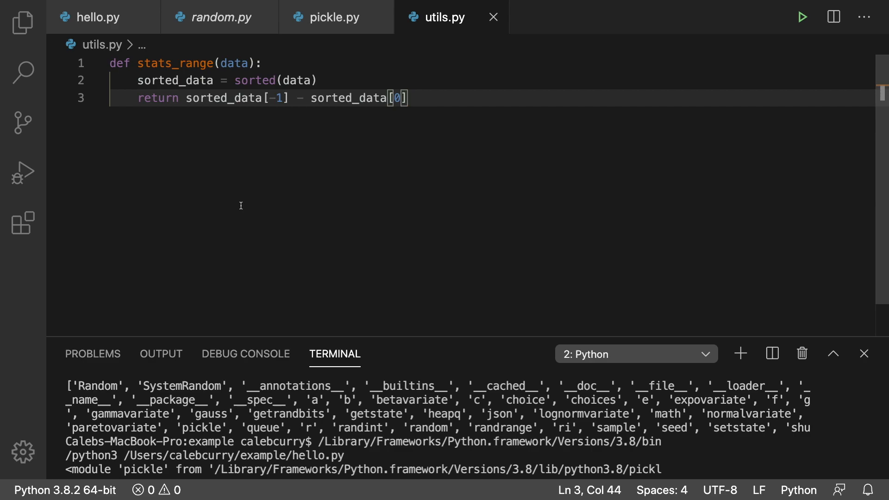
{"action": "mouse_move", "coordinate": [163, 138]}
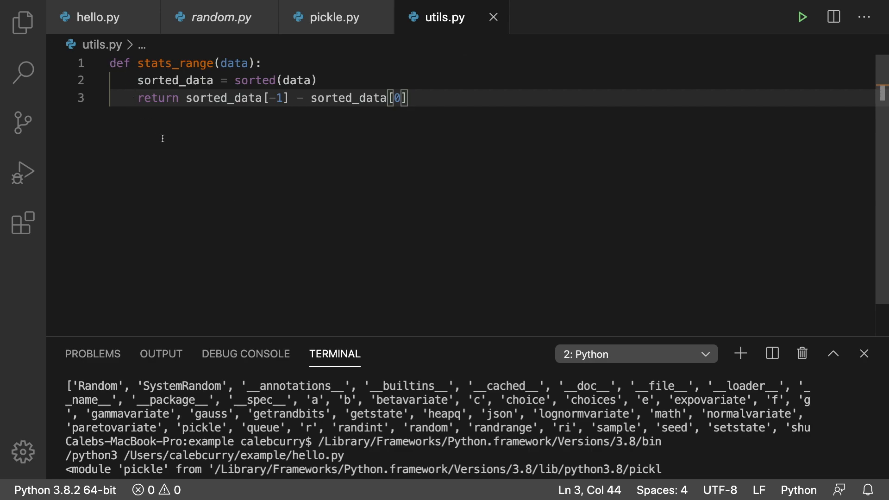
{"action": "mouse_move", "coordinate": [83, 17]}
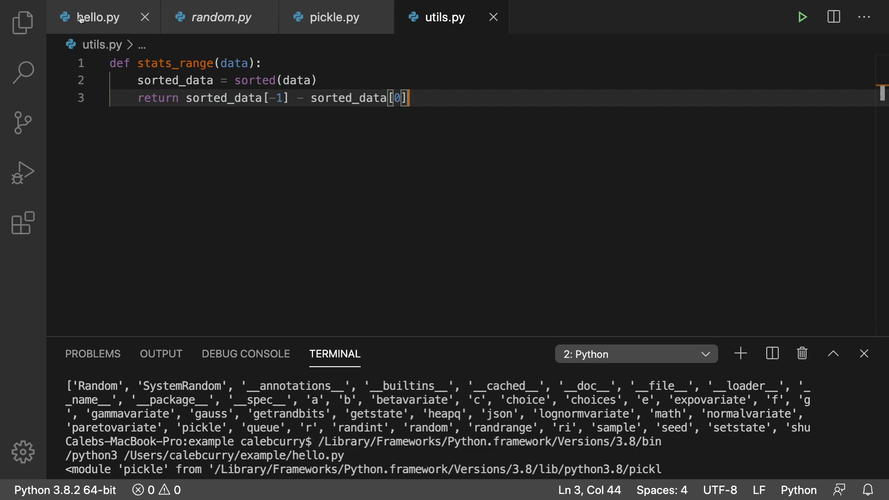
Step: Back in hello.py, mark the stats_range print line and scroll to the sys.path section
{"action": "left_click", "coordinate": [98, 16]}
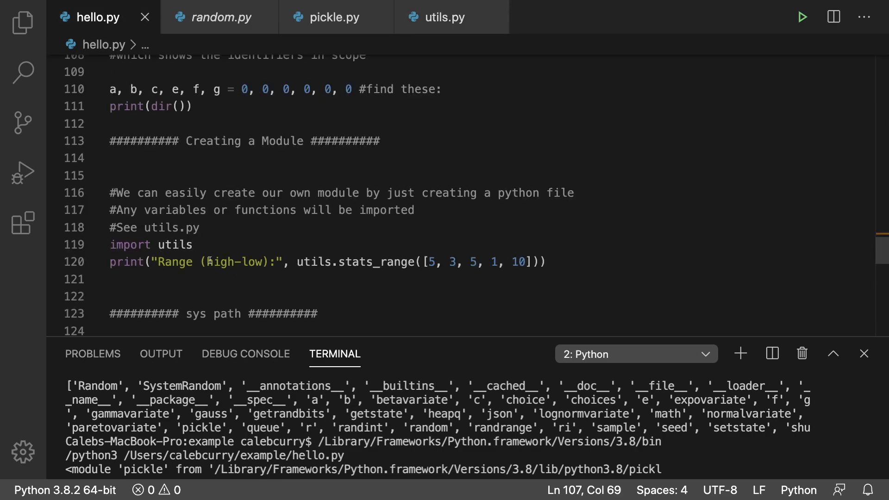
{"action": "double_click", "coordinate": [375, 262]}
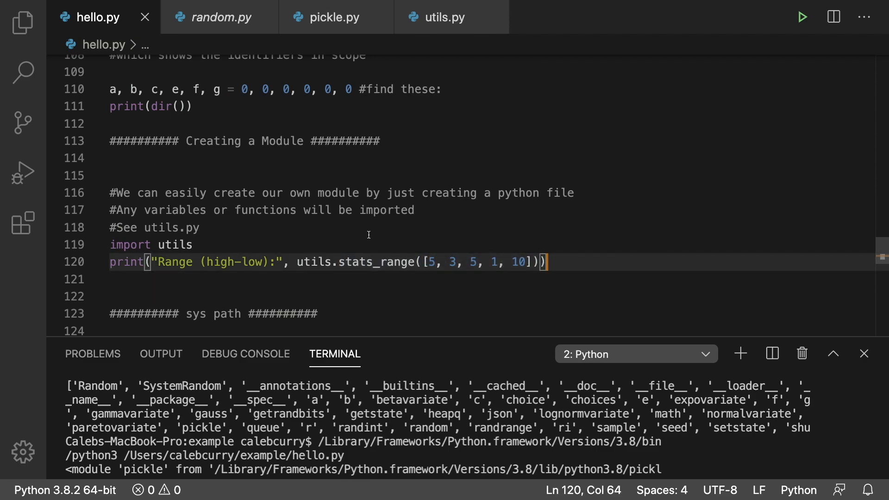
{"action": "scroll", "scroll_direction": "down", "scroll_amount": 3}
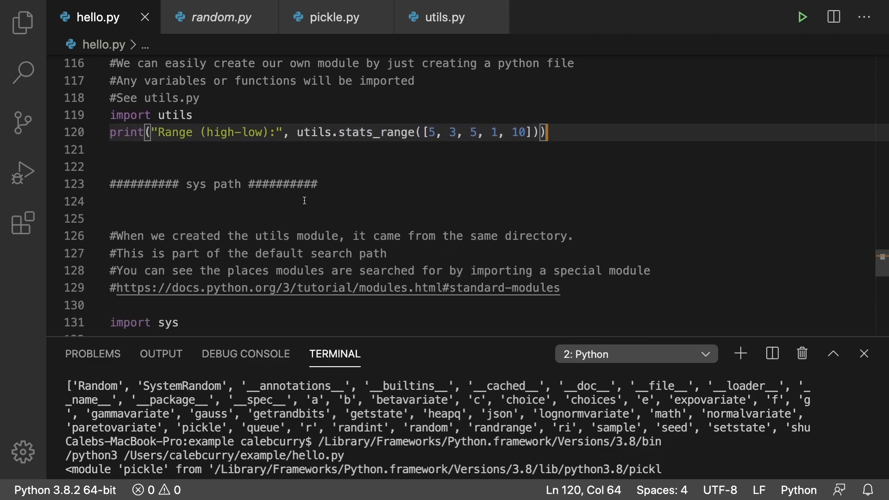
{"action": "scroll", "scroll_direction": "down", "scroll_amount": 3}
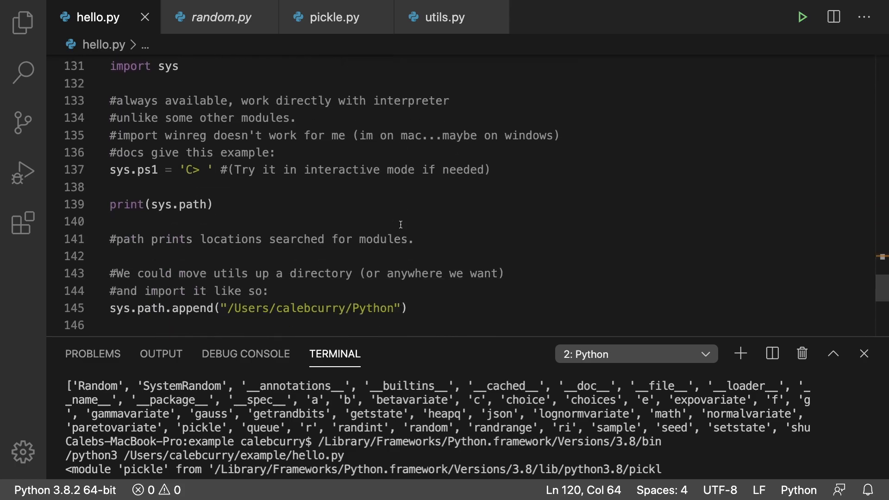
{"action": "scroll", "scroll_direction": "down", "scroll_amount": 3}
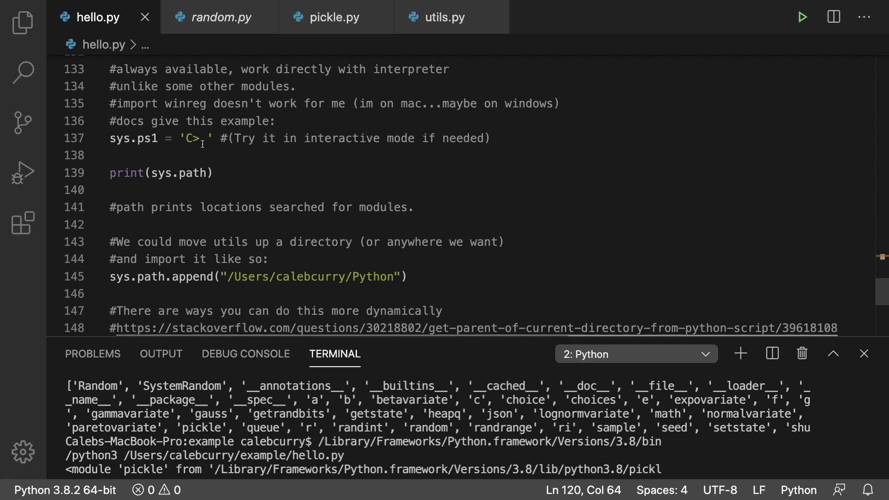
{"action": "mouse_move", "coordinate": [303, 173]}
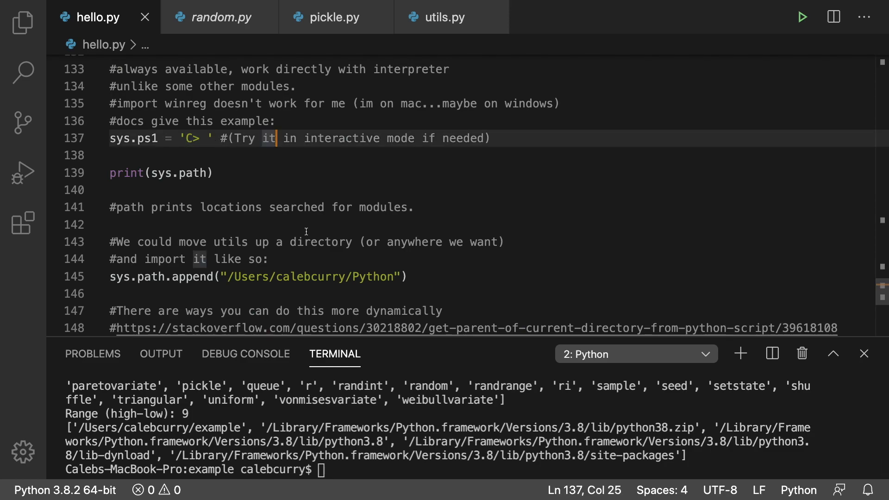
{"action": "scroll", "scroll_direction": "up", "scroll_amount": 3}
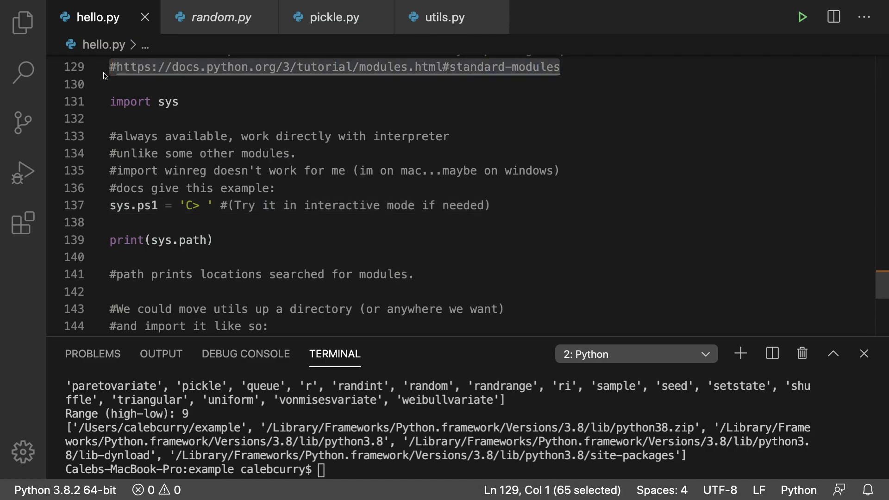
{"action": "scroll", "scroll_direction": "down", "scroll_amount": 3}
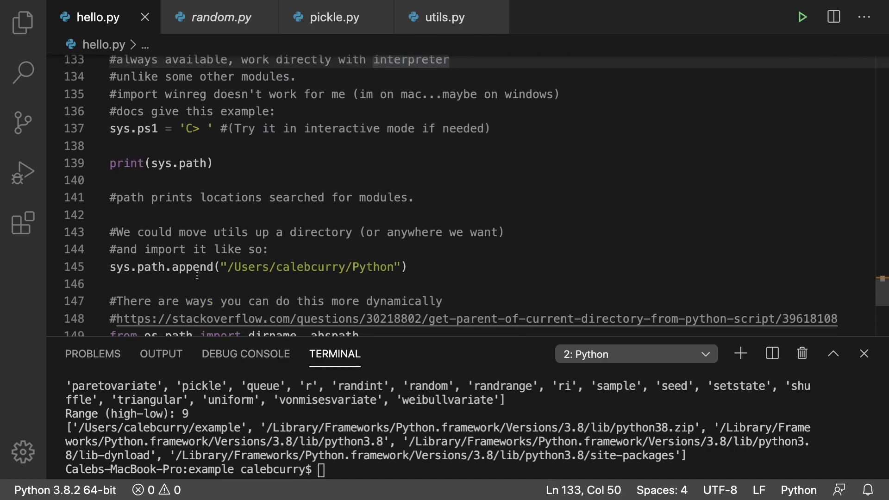
{"action": "mouse_move", "coordinate": [472, 185]}
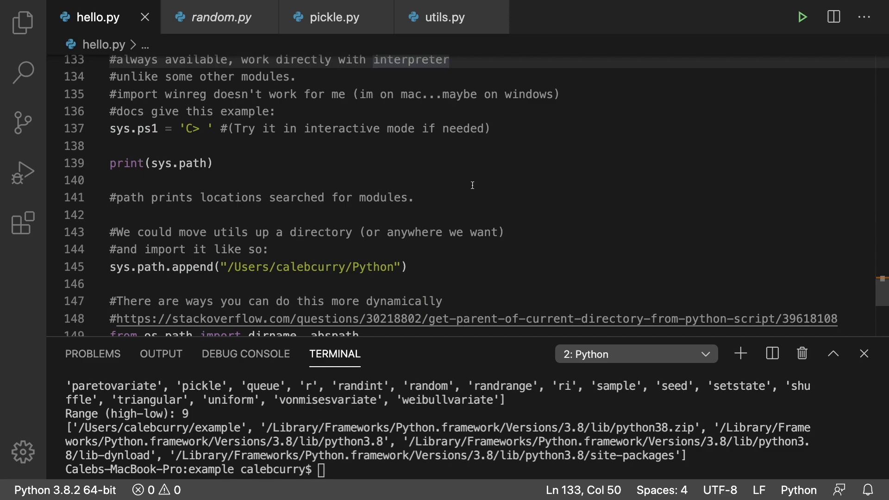
{"action": "mouse_move", "coordinate": [461, 282]}
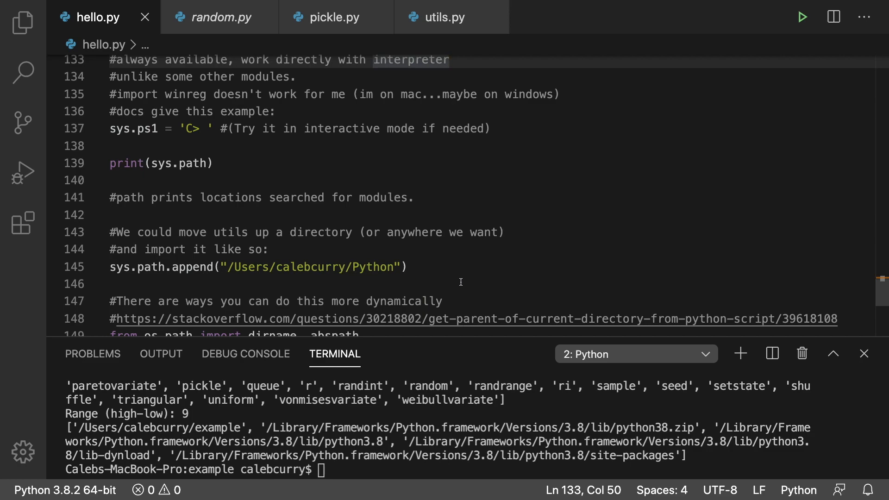
{"action": "scroll", "scroll_direction": "down", "scroll_amount": 3}
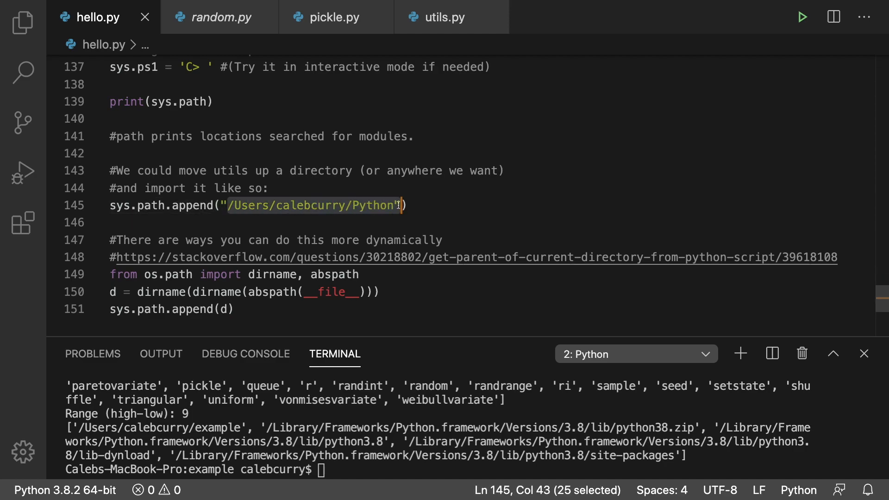
{"action": "scroll", "scroll_direction": "up", "scroll_amount": 3}
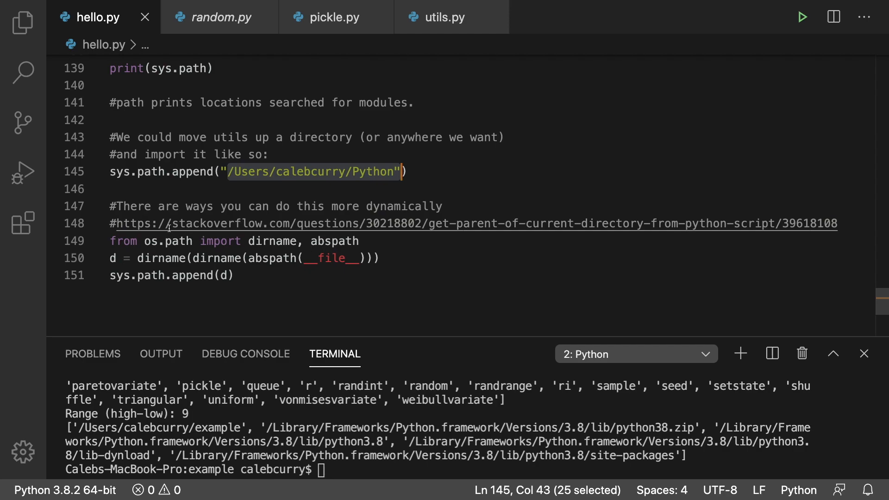
{"action": "mouse_move", "coordinate": [277, 277]}
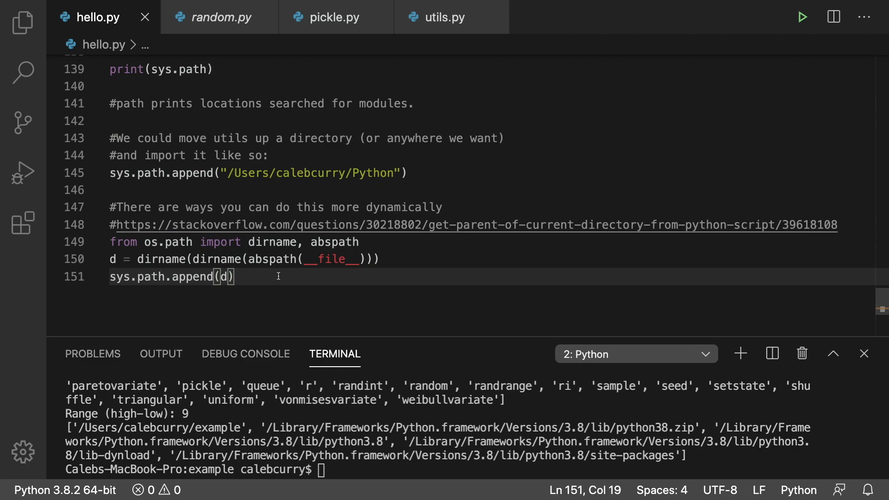
{"action": "mouse_move", "coordinate": [177, 283]}
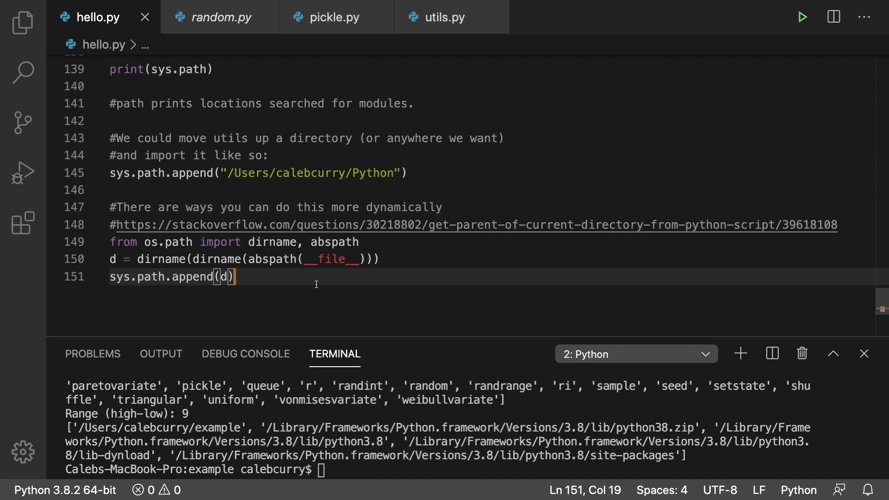
{"action": "type", "text": "imp"}
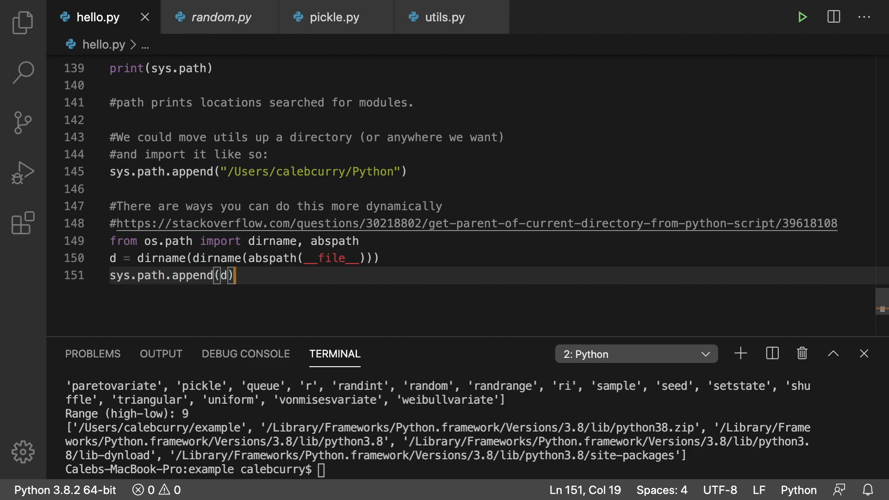
{"action": "mouse_move", "coordinate": [353, 224]}
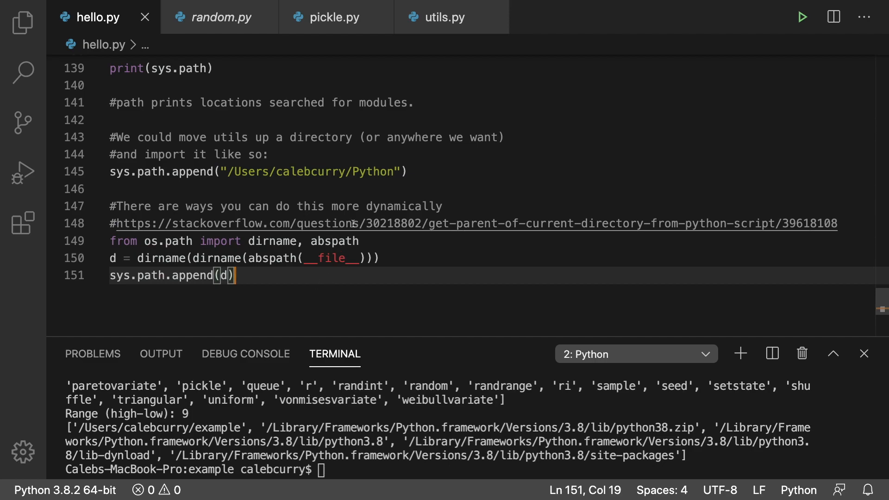
{"action": "scroll", "scroll_direction": "up", "scroll_amount": 3}
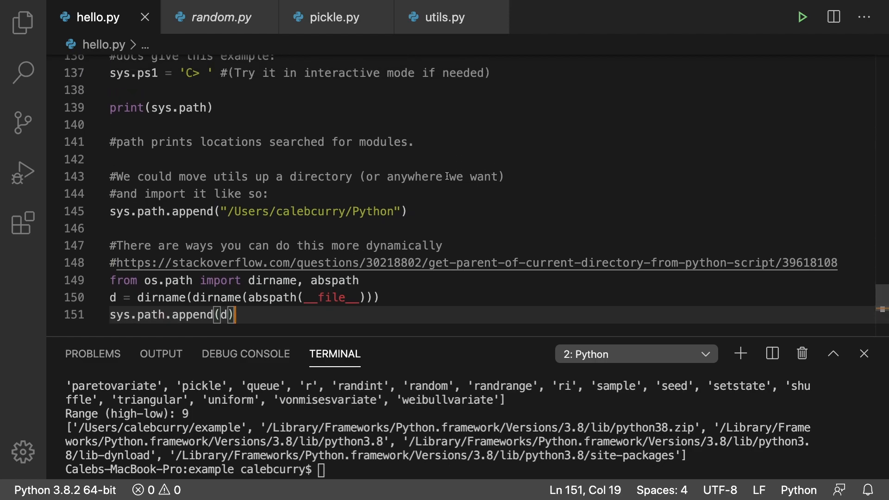
{"action": "mouse_move", "coordinate": [460, 178]}
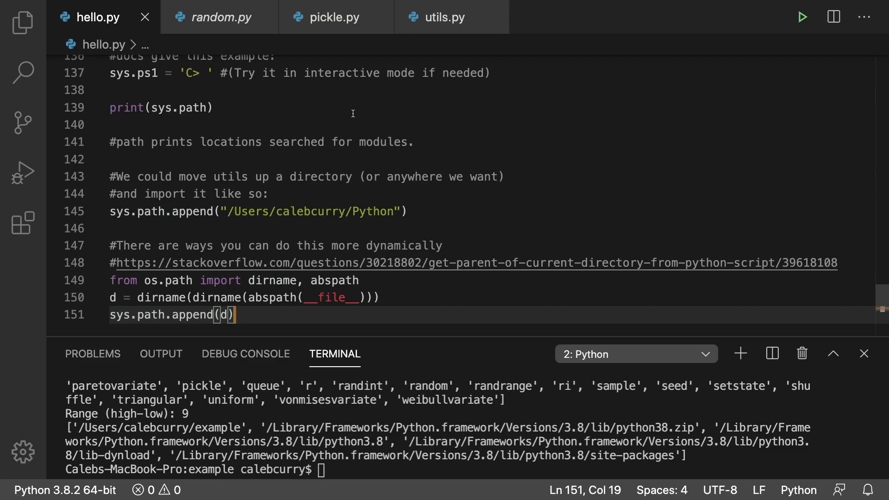
{"action": "mouse_move", "coordinate": [523, 113]}
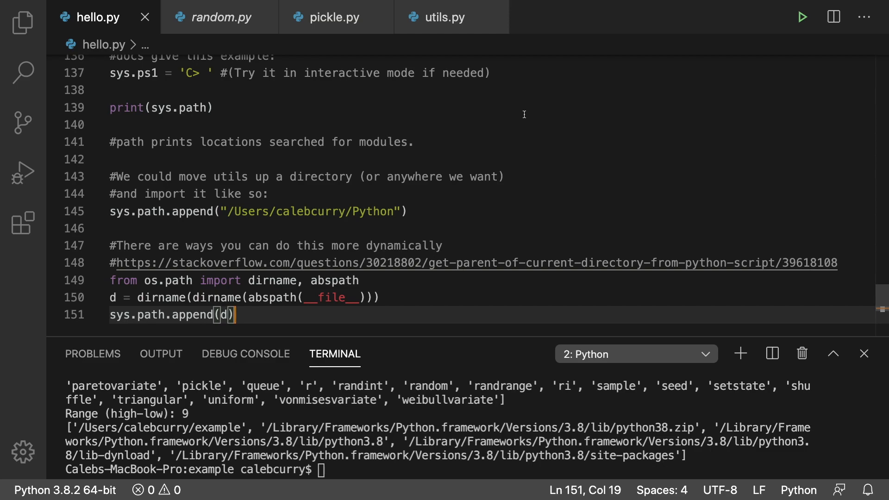
{"action": "mouse_move", "coordinate": [535, 113]}
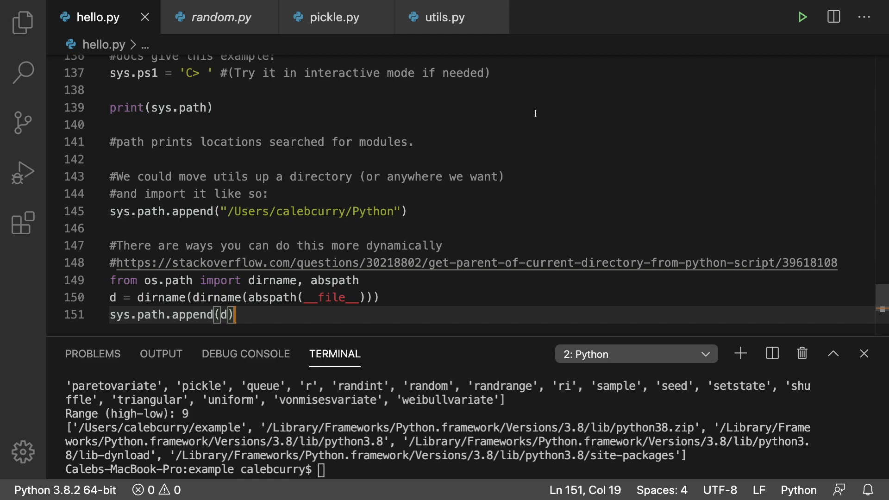
{"action": "mouse_move", "coordinate": [403, 107]}
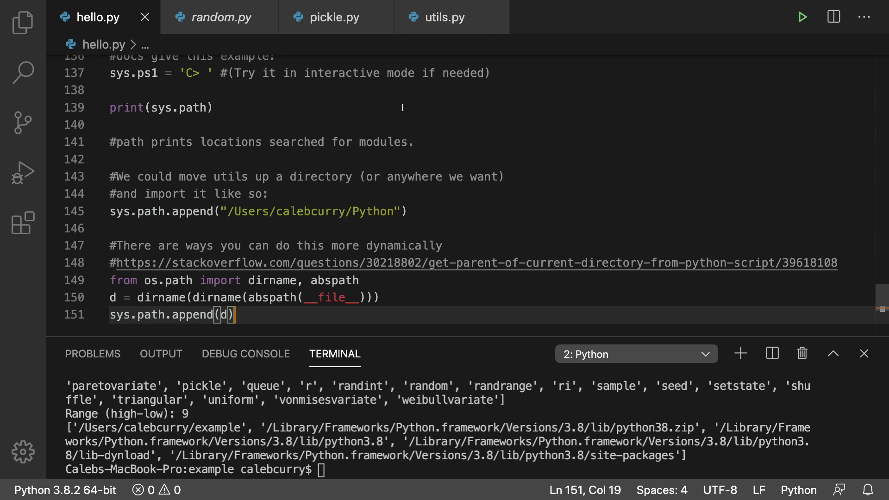
{"action": "mouse_move", "coordinate": [410, 112]}
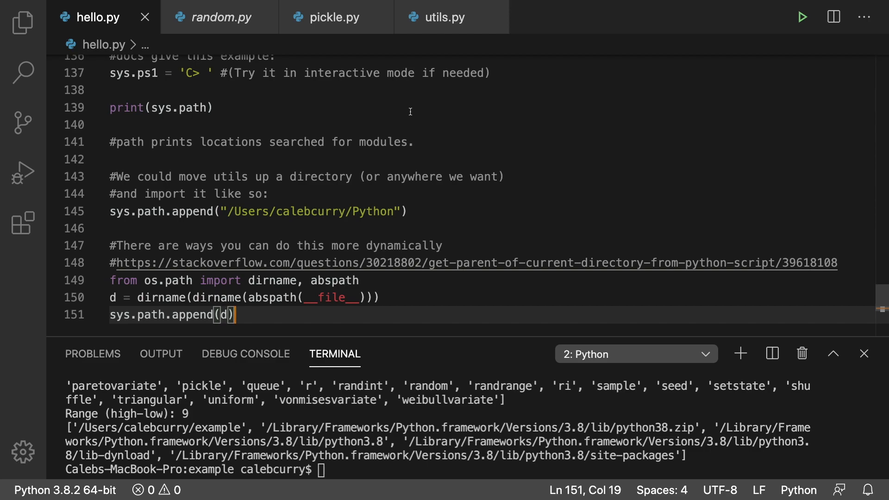